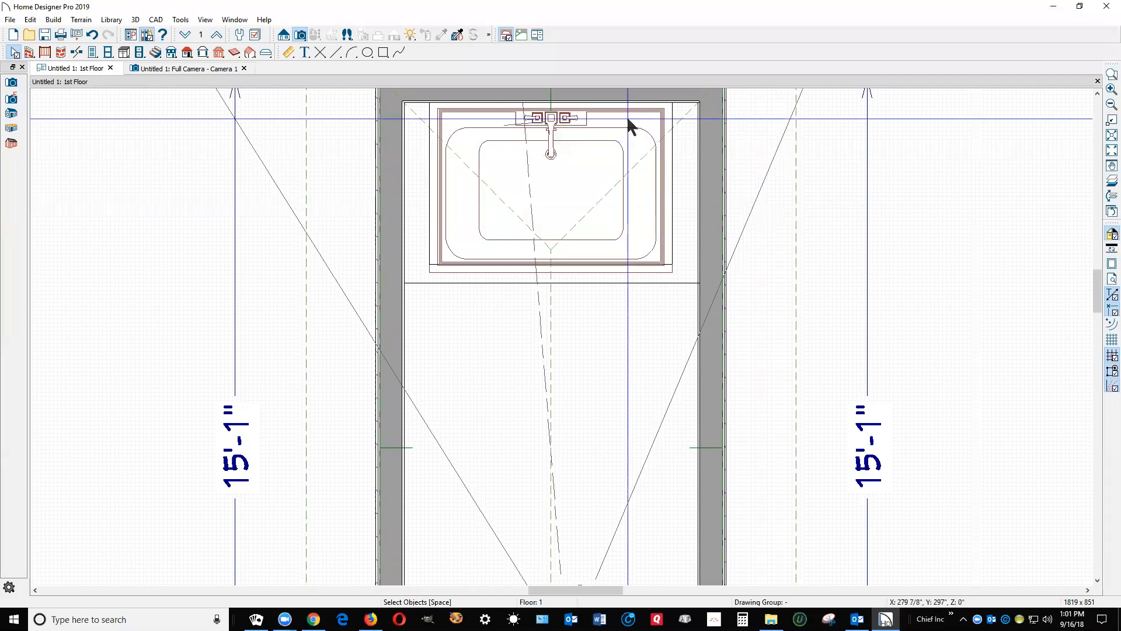
{"action": "mouse_move", "coordinate": [579, 300]}
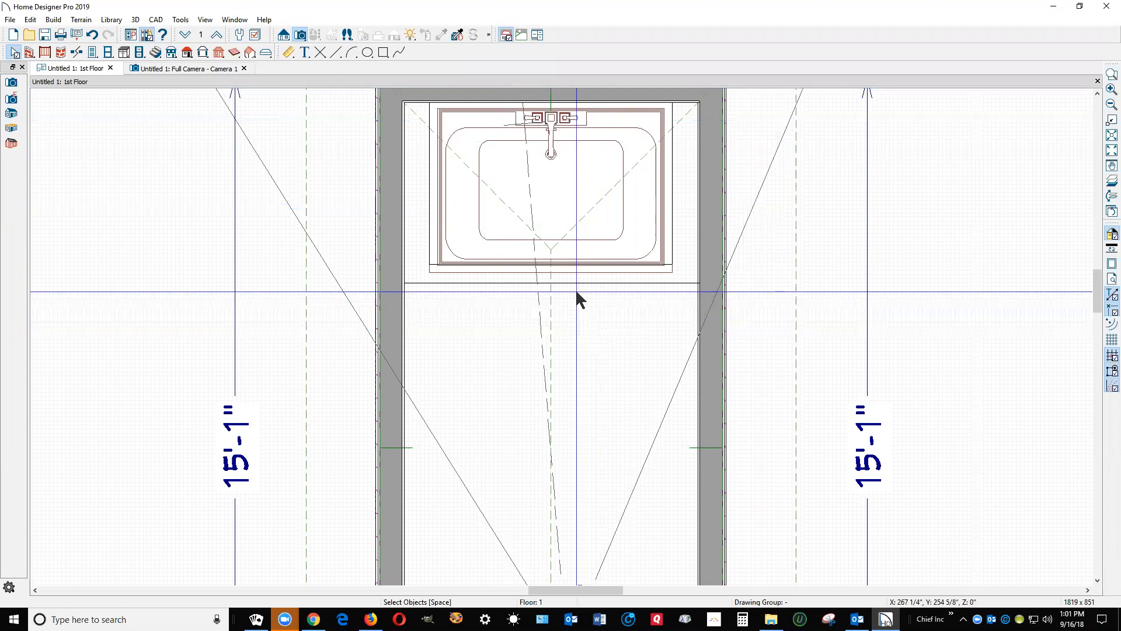
Check the tub alcove in the Full Camera 3D view, then return to the 1st Floor plan
{"action": "left_click", "coordinate": [187, 68]}
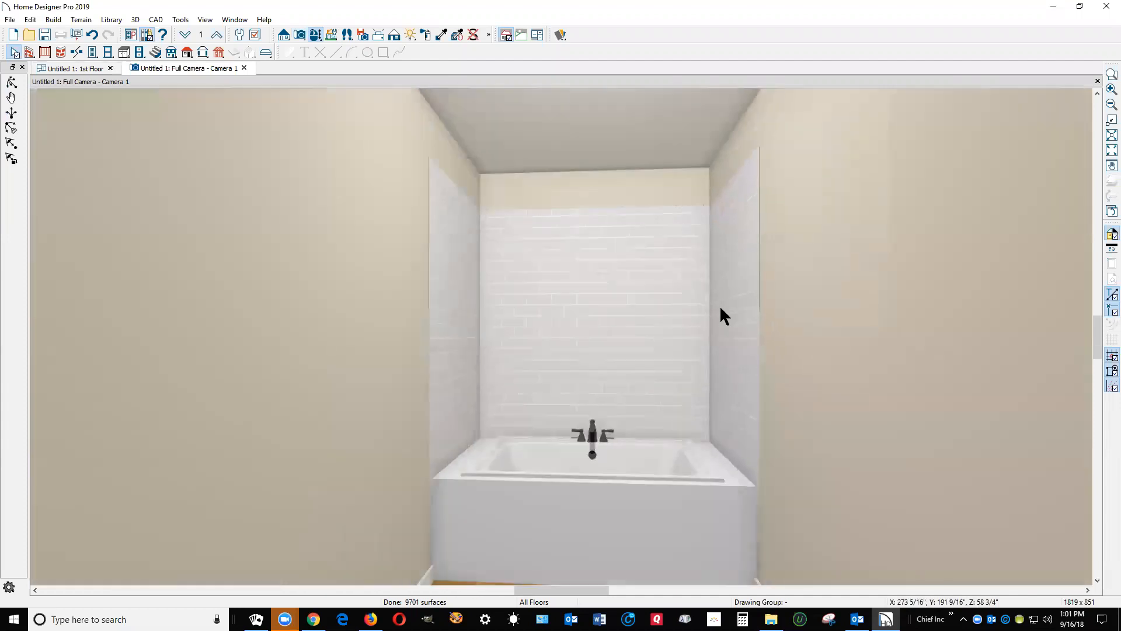
{"action": "mouse_move", "coordinate": [531, 305]}
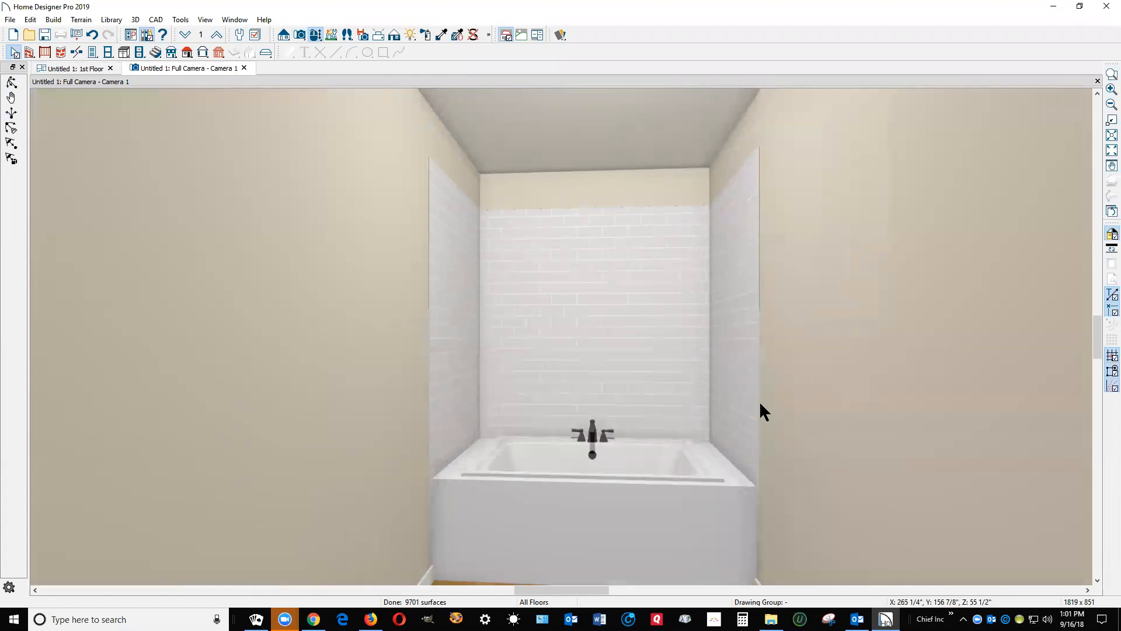
{"action": "left_click", "coordinate": [71, 68]}
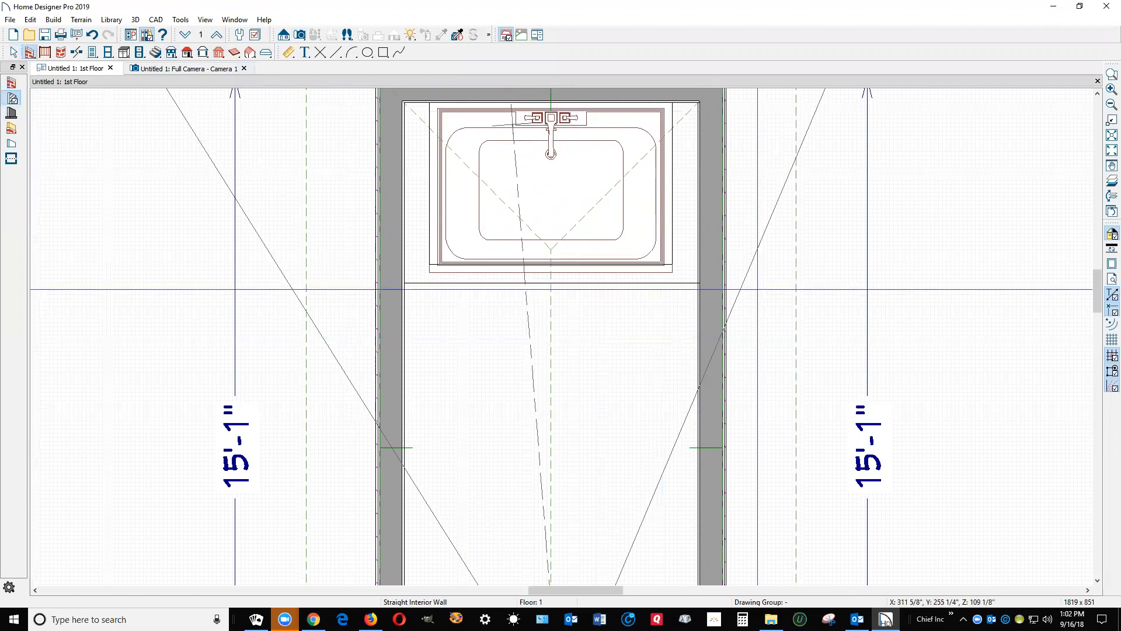
Draw a wall across the alcove opening and set its Wall Type to Glass Shower
{"action": "left_click", "coordinate": [569, 288]}
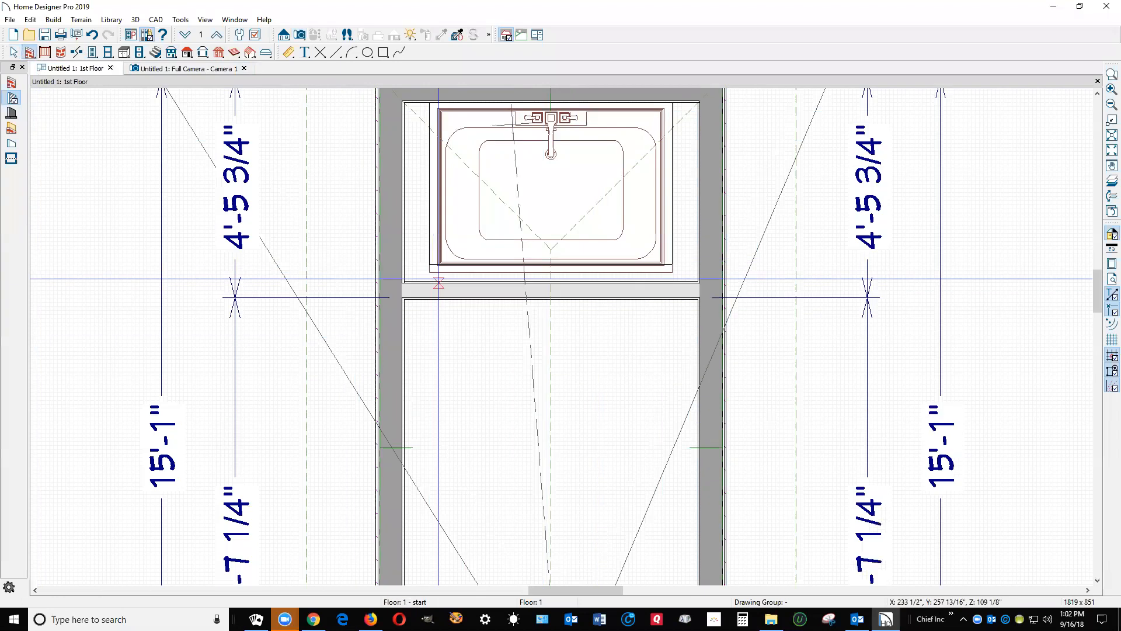
{"action": "left_click", "coordinate": [550, 291]}
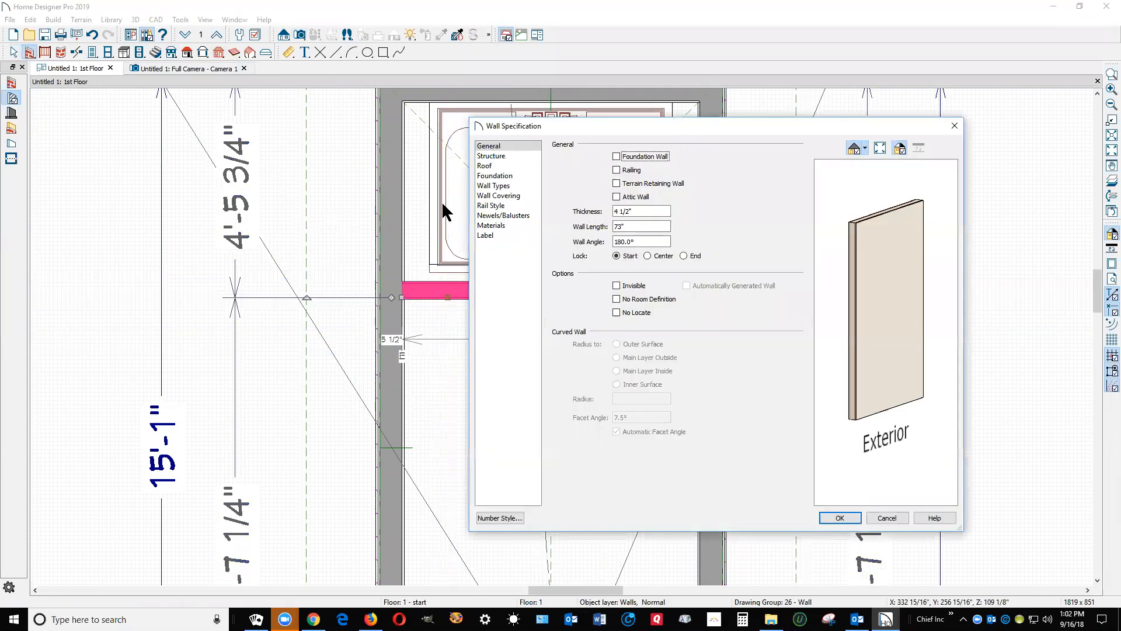
{"action": "left_click", "coordinate": [494, 186]}
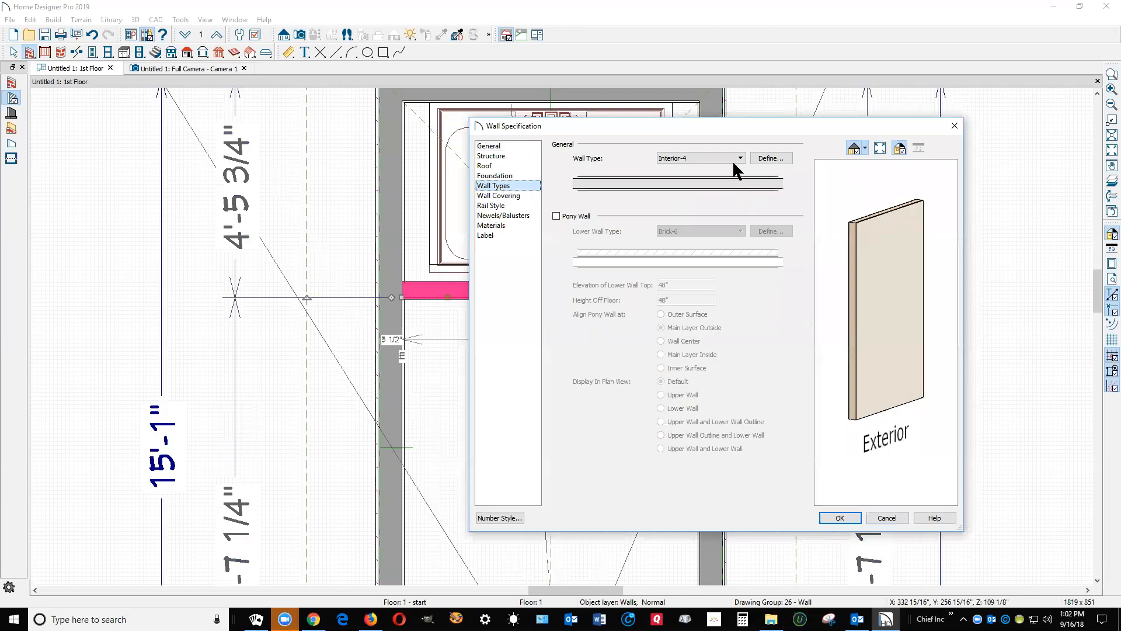
{"action": "left_click", "coordinate": [740, 157]}
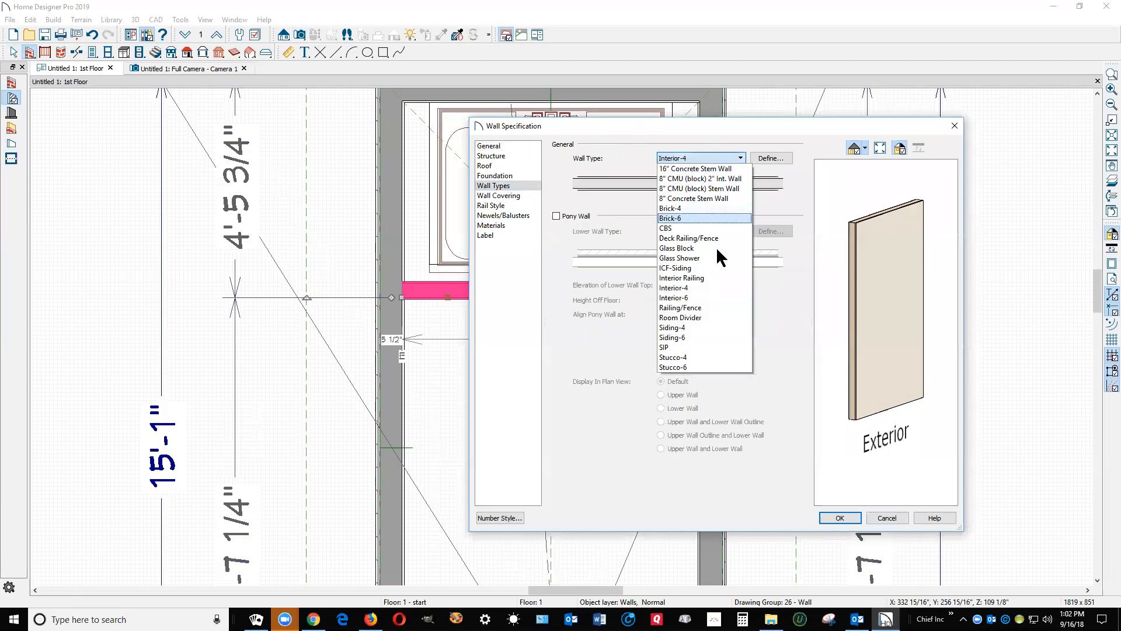
{"action": "left_click", "coordinate": [680, 258]}
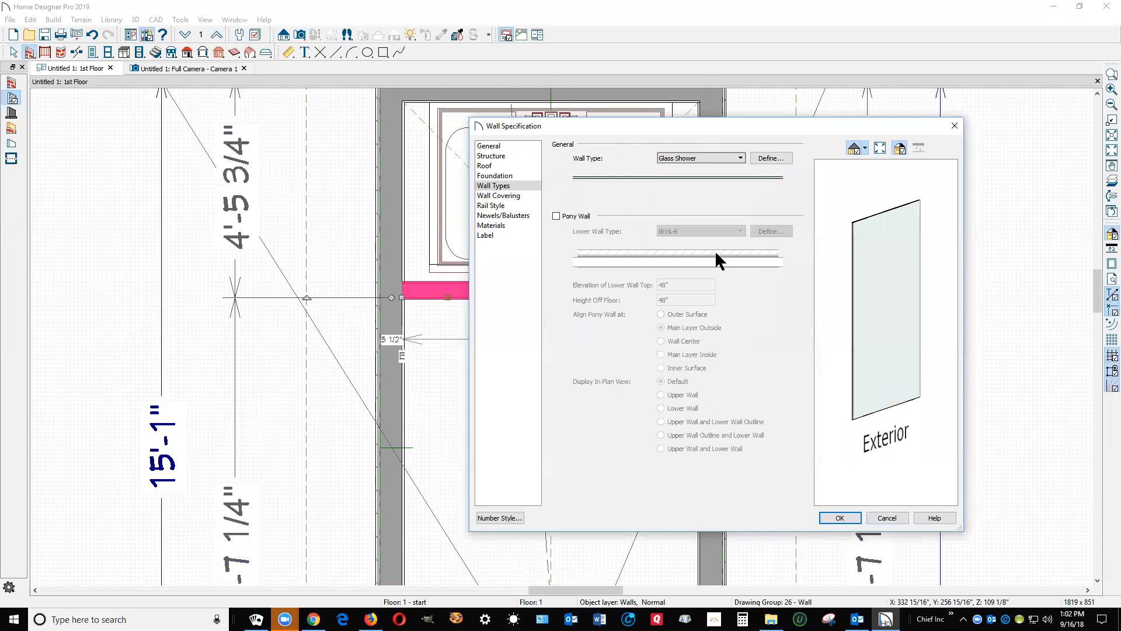
{"action": "mouse_move", "coordinate": [852, 532]}
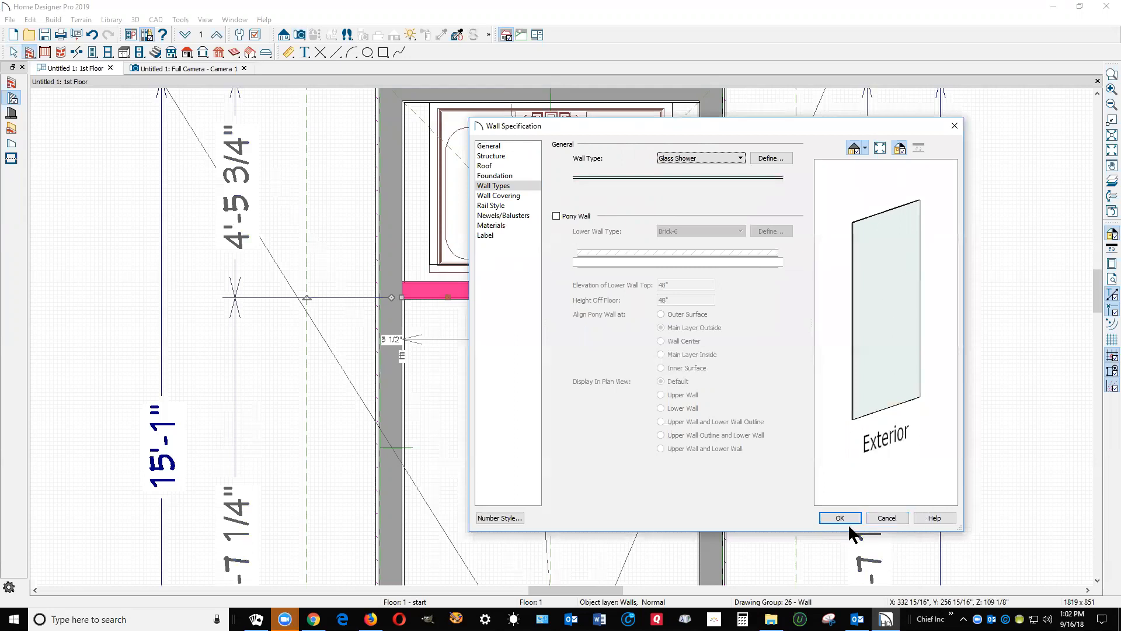
{"action": "left_click", "coordinate": [840, 518]}
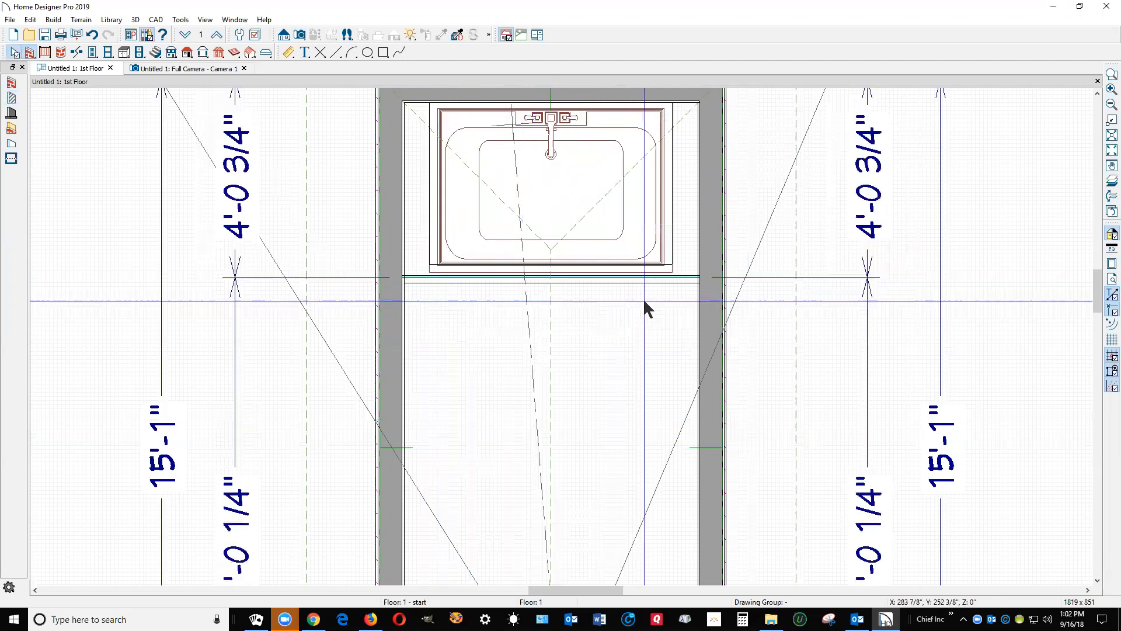
In the 3D view, enable Transparency on the Glass Tempered material so the tub shows through
{"action": "left_click", "coordinate": [190, 68]}
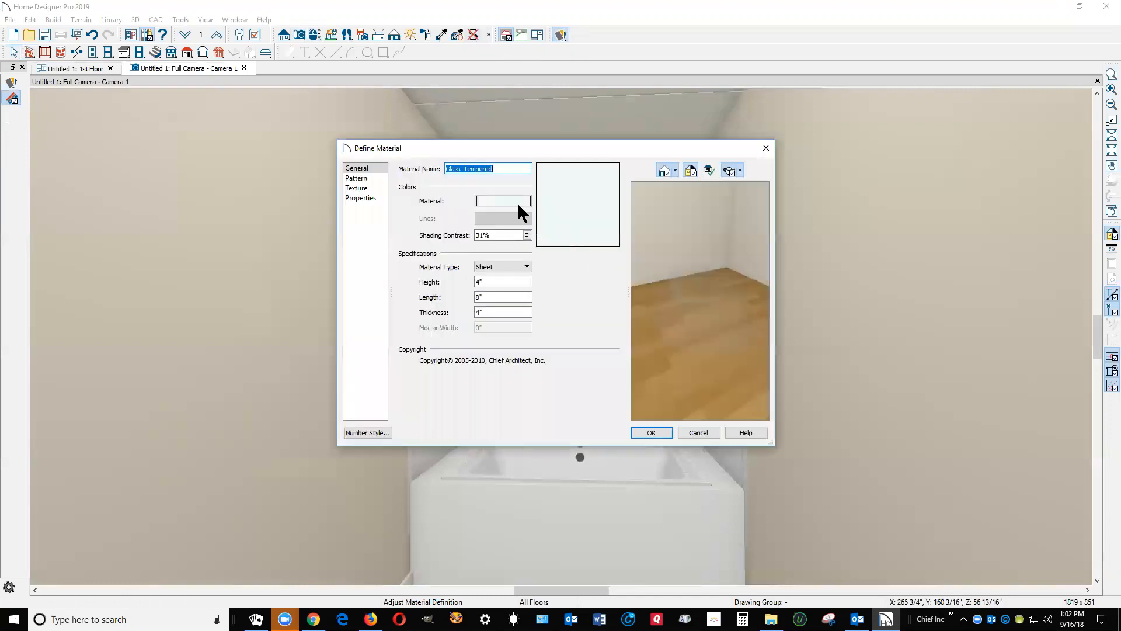
{"action": "left_click", "coordinate": [361, 198]}
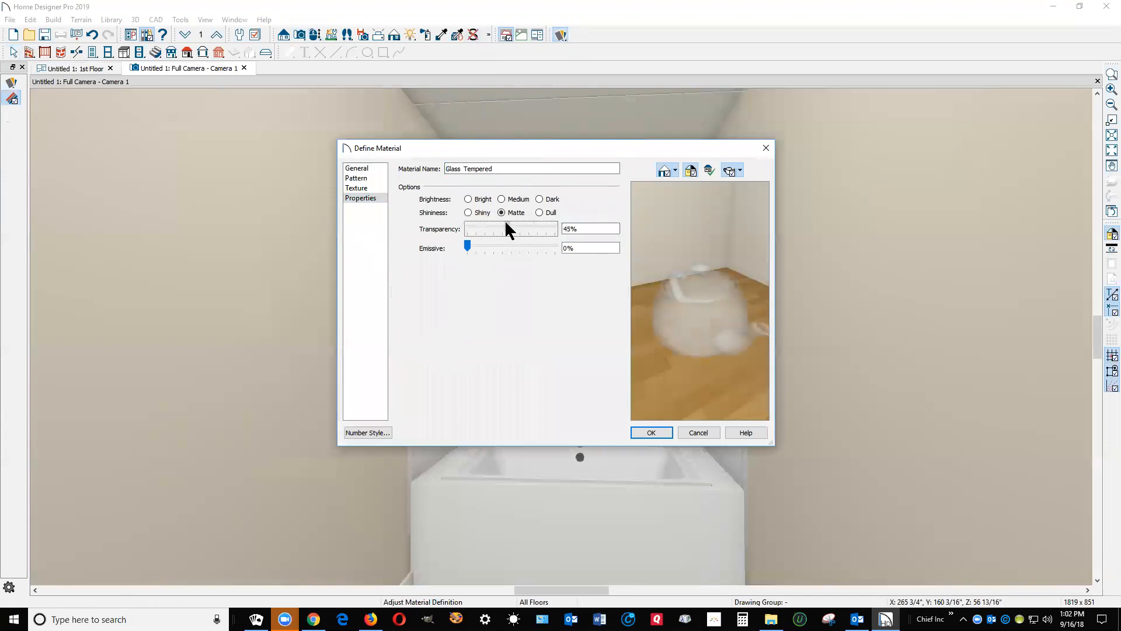
{"action": "left_click", "coordinate": [650, 433]}
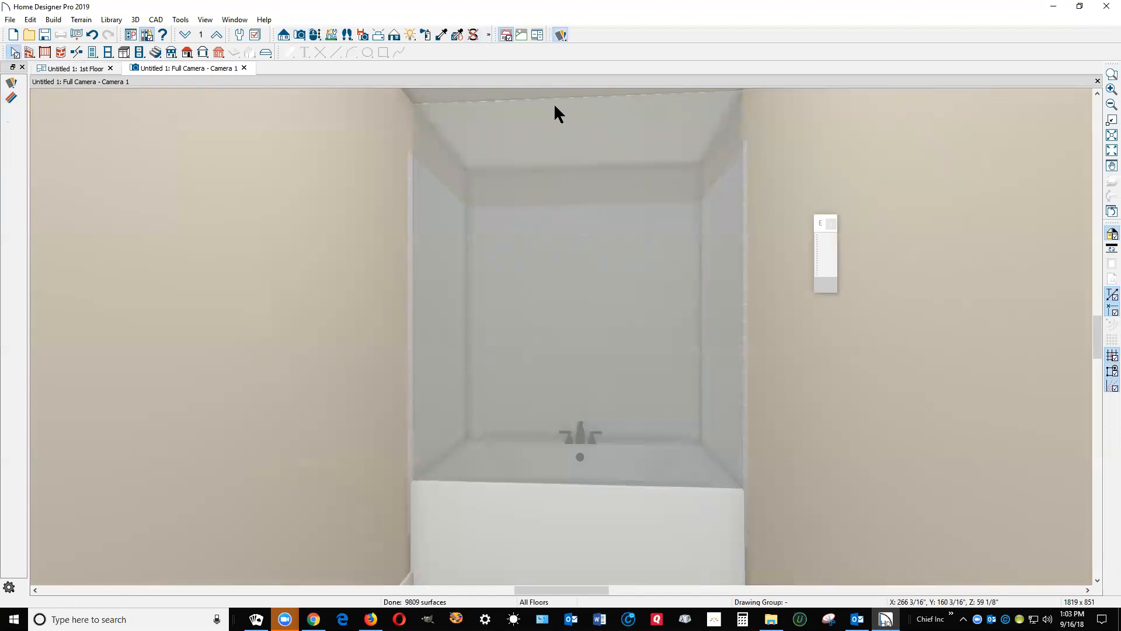
Reduce the glass wall's height so its top stops short of the ceiling
{"action": "left_click", "coordinate": [572, 286]}
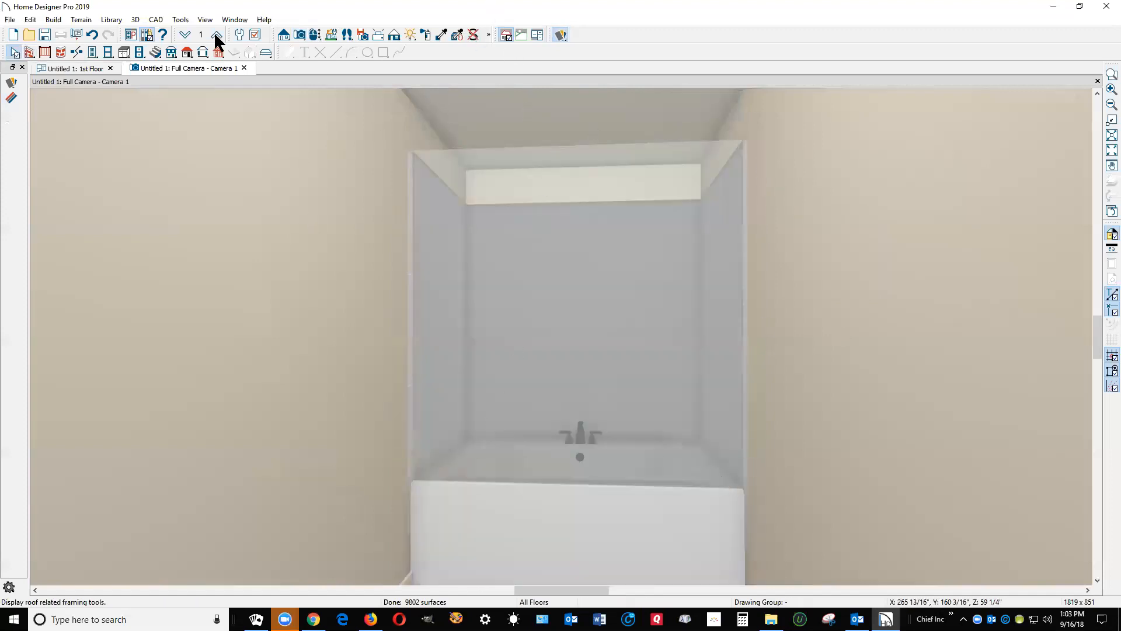
Place a hinged door in the glass shower wall with the Door tool
{"action": "left_click", "coordinate": [217, 34]}
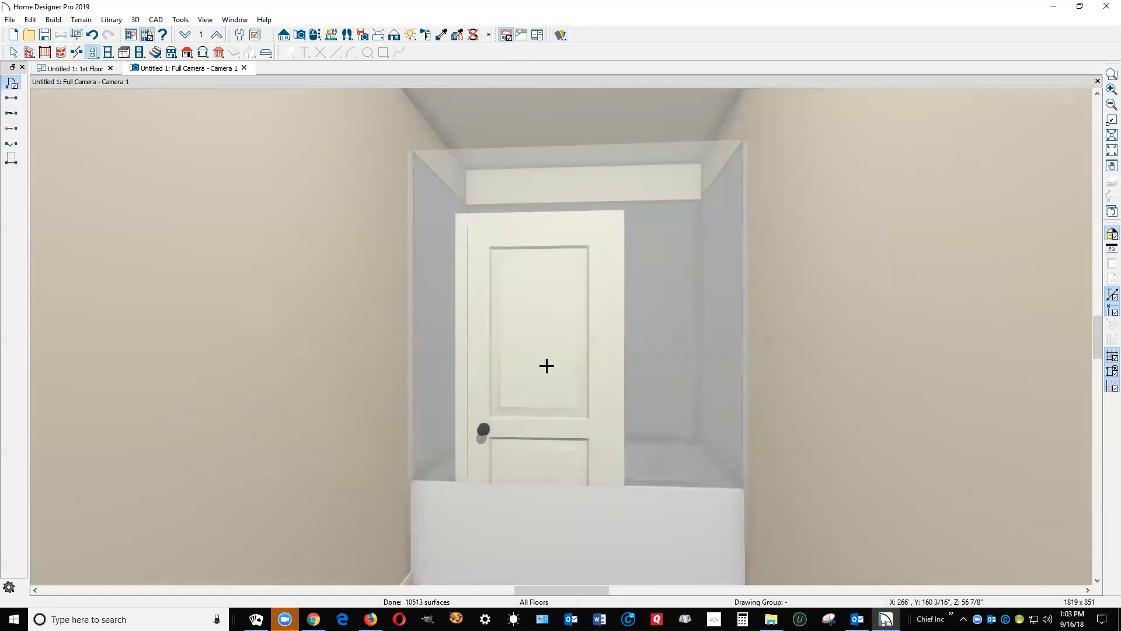
{"action": "left_click", "coordinate": [546, 366]}
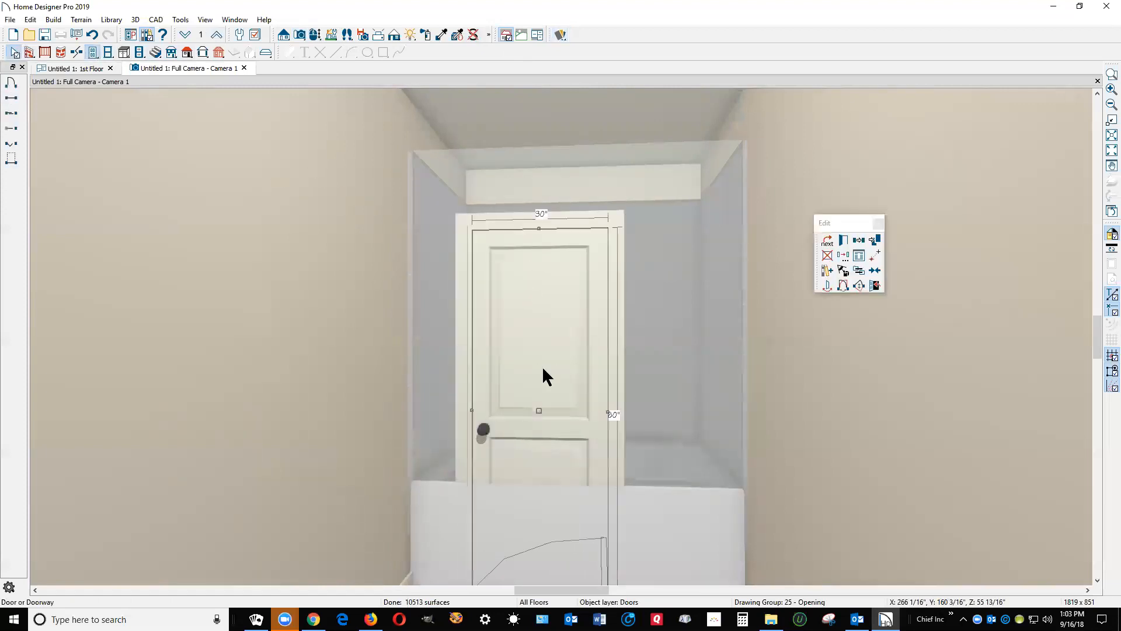
{"action": "mouse_move", "coordinate": [543, 417]}
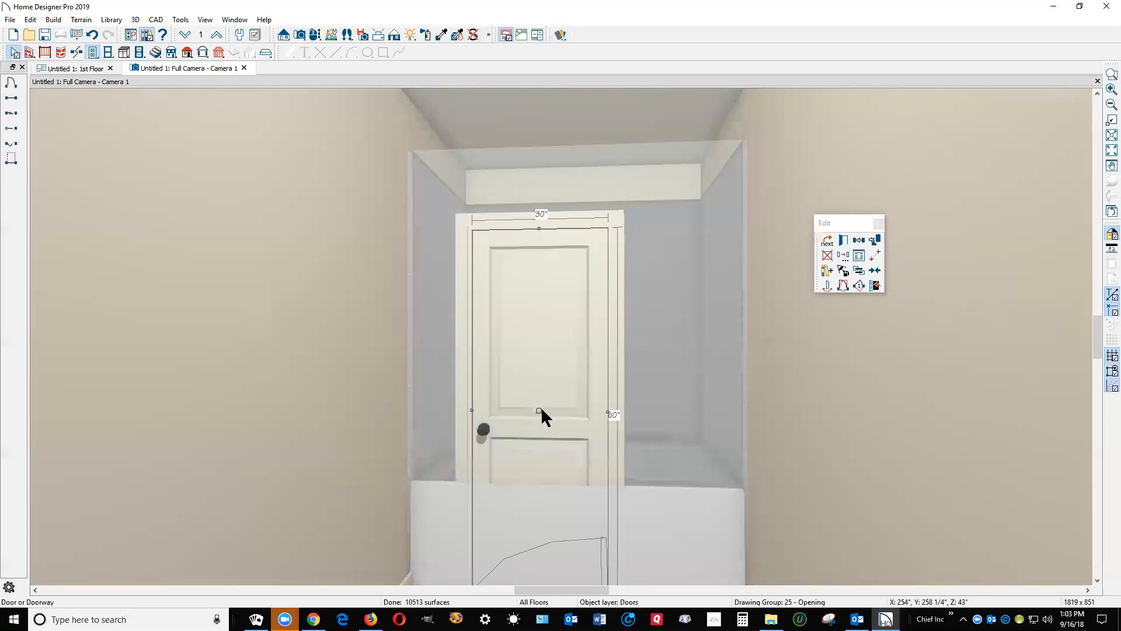
{"action": "mouse_move", "coordinate": [539, 410]}
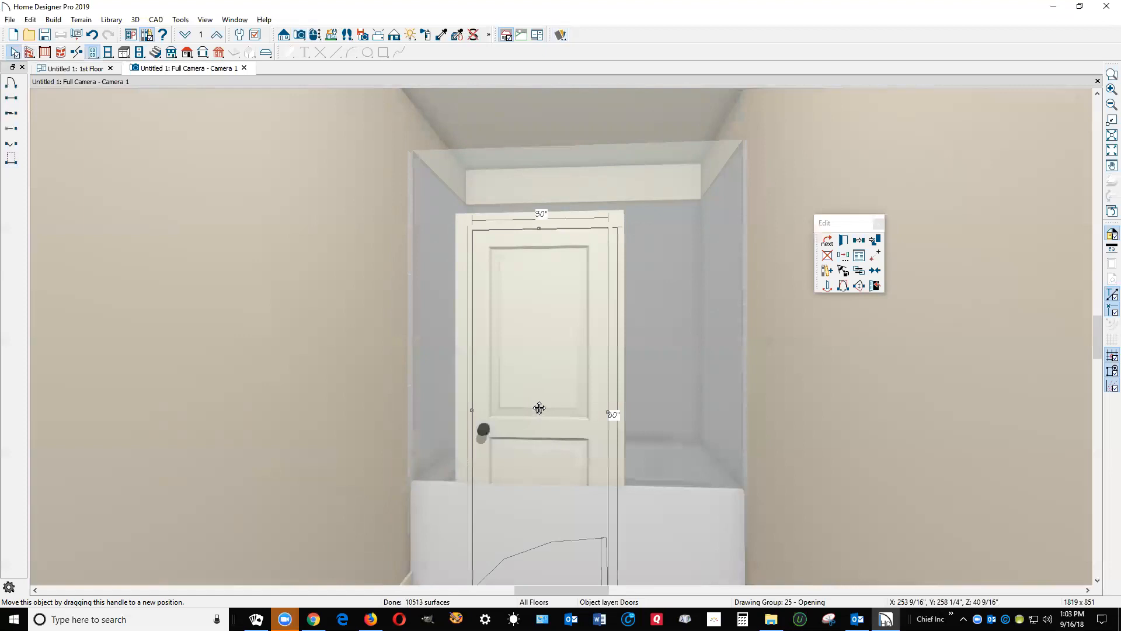
{"action": "mouse_move", "coordinate": [811, 275]}
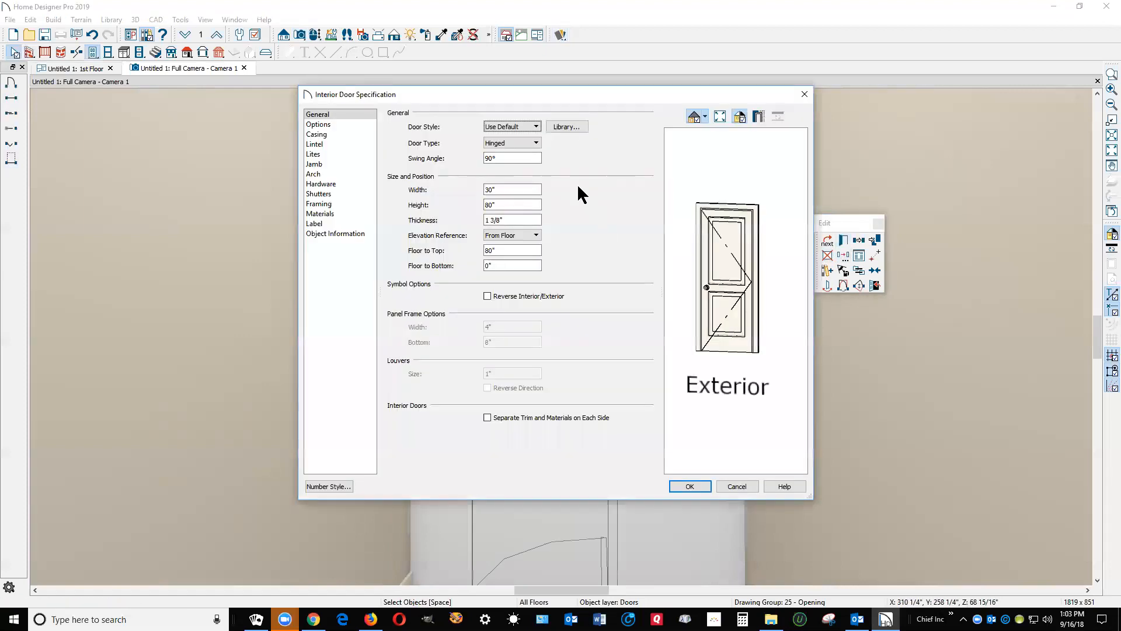
Turn off the door's interior casing on the Casing panel
{"action": "left_click", "coordinate": [317, 134]}
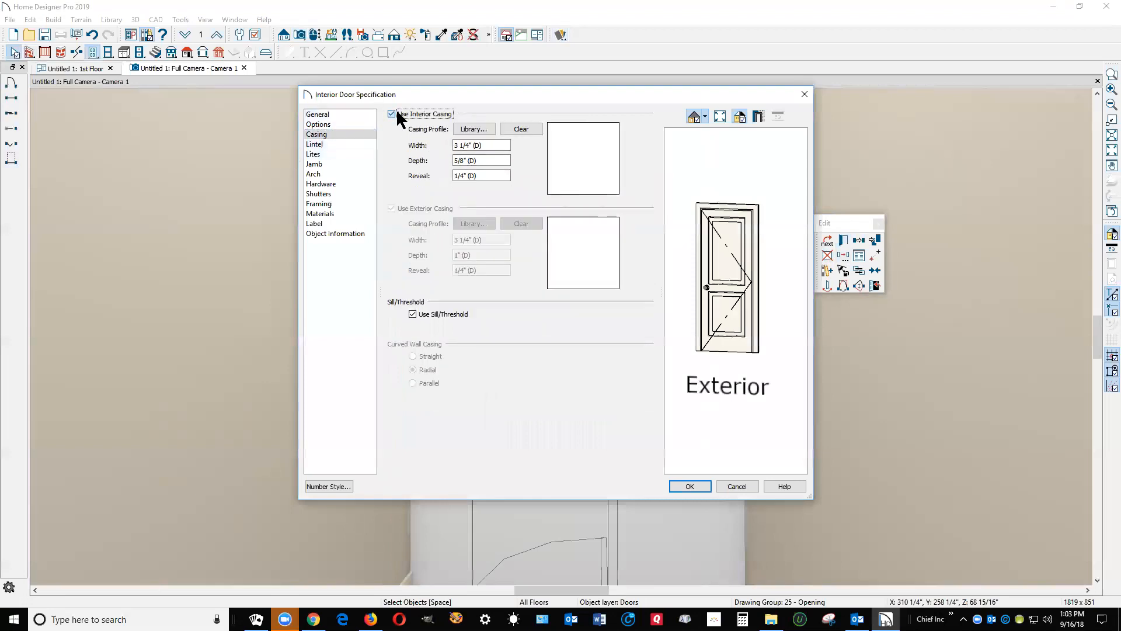
{"action": "left_click", "coordinate": [391, 114]}
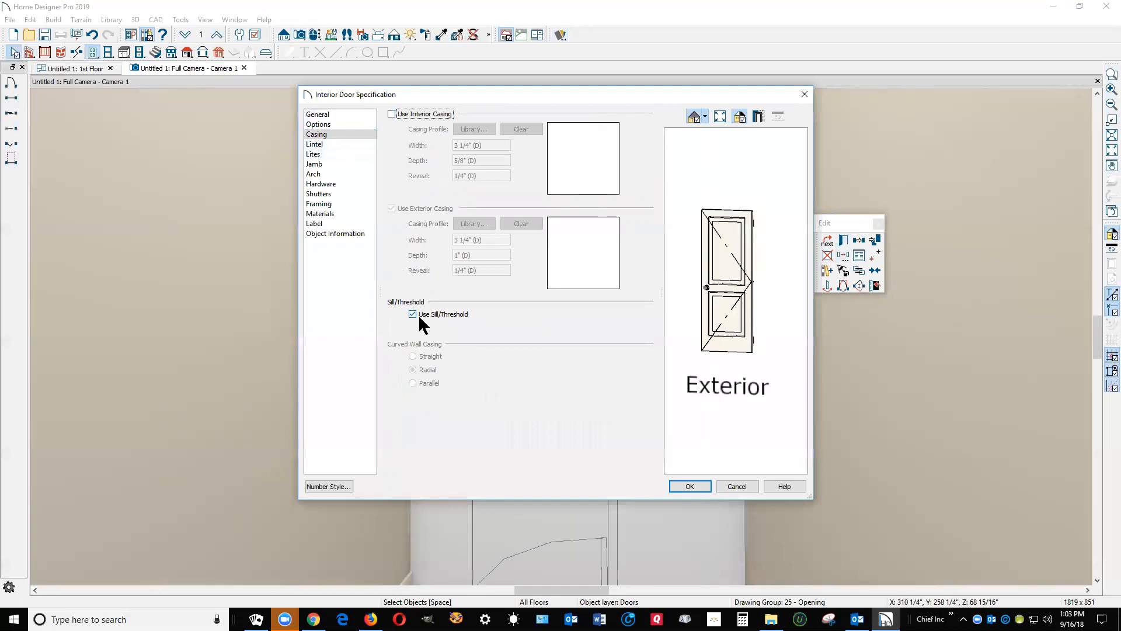
{"action": "left_click", "coordinate": [412, 314]}
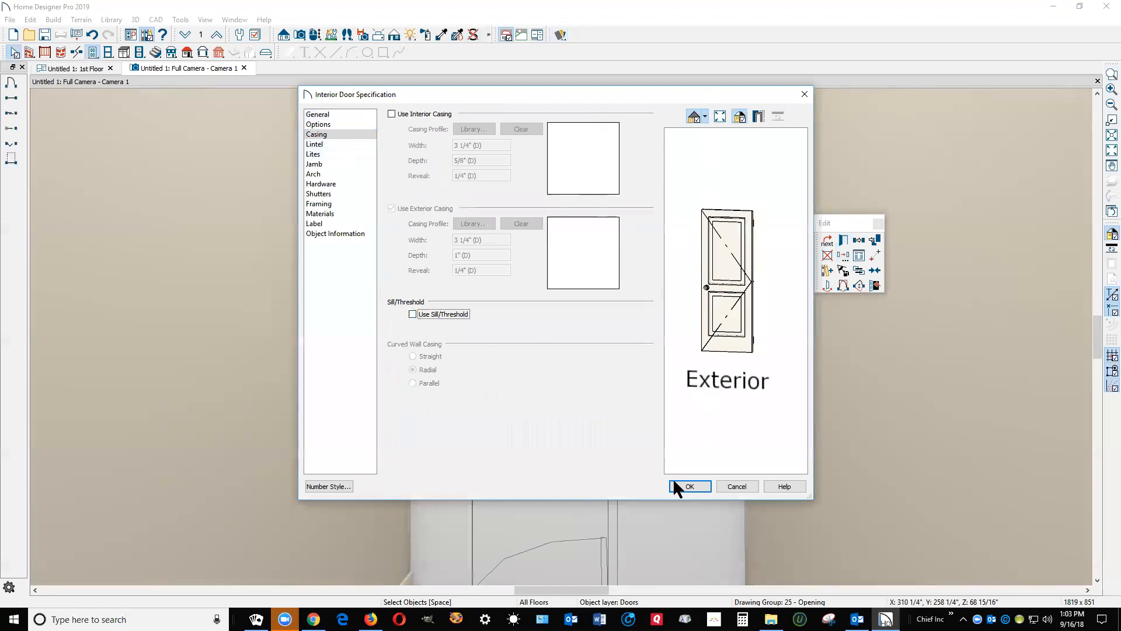
{"action": "left_click", "coordinate": [316, 113]}
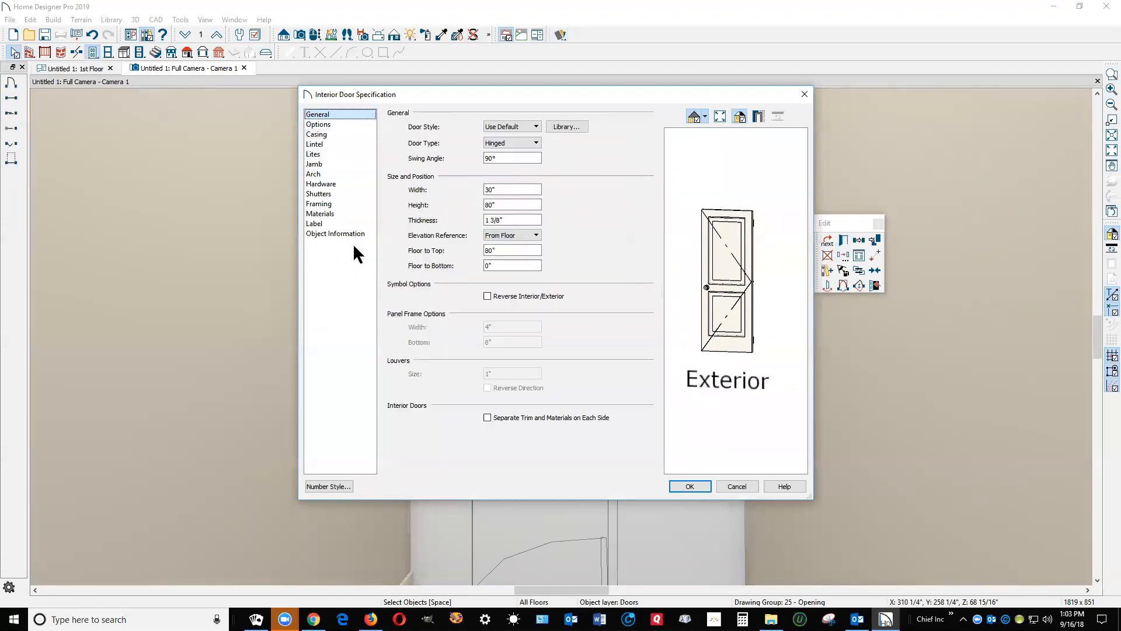
Set Door Style to Glass Panel with 1/16" panel frame width and bottom
{"action": "left_click", "coordinate": [535, 127]}
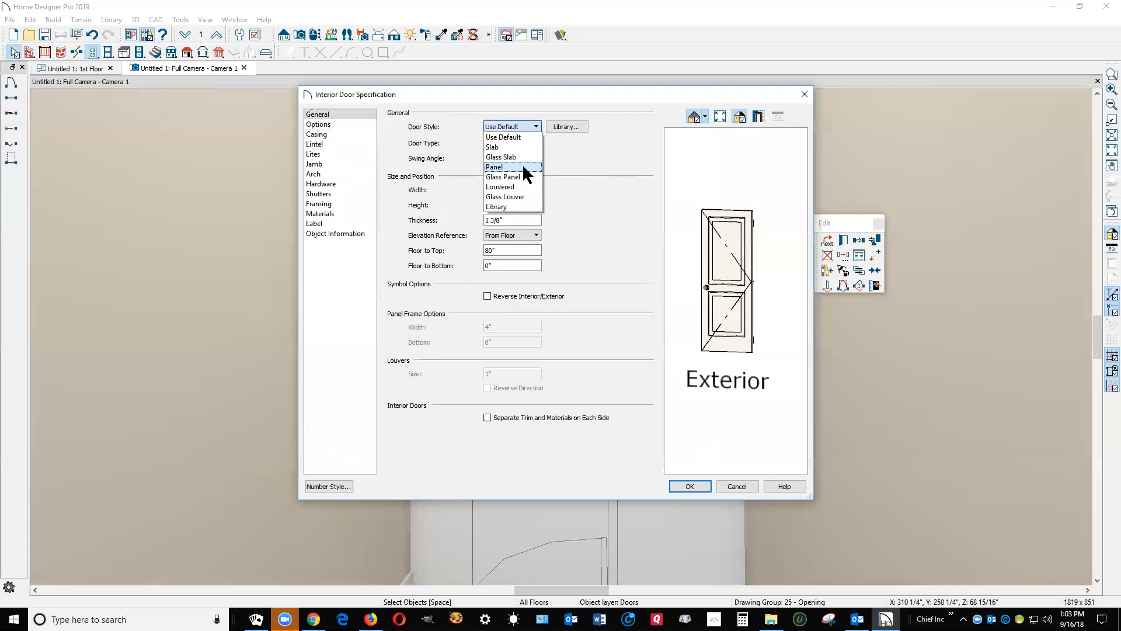
{"action": "left_click", "coordinate": [502, 176]}
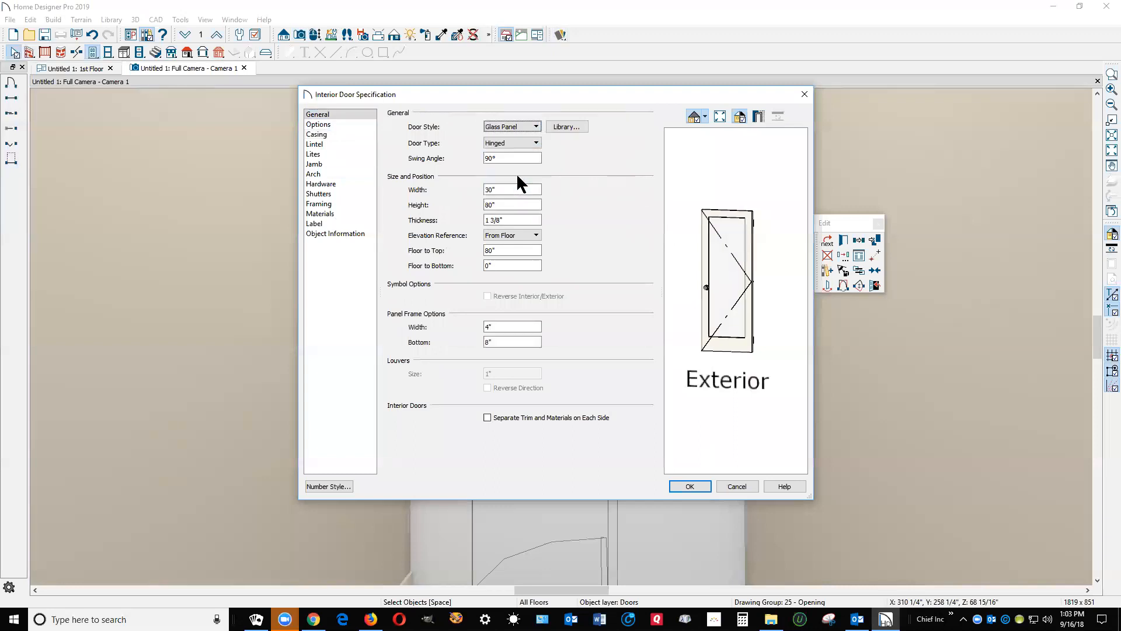
{"action": "mouse_move", "coordinate": [546, 363]}
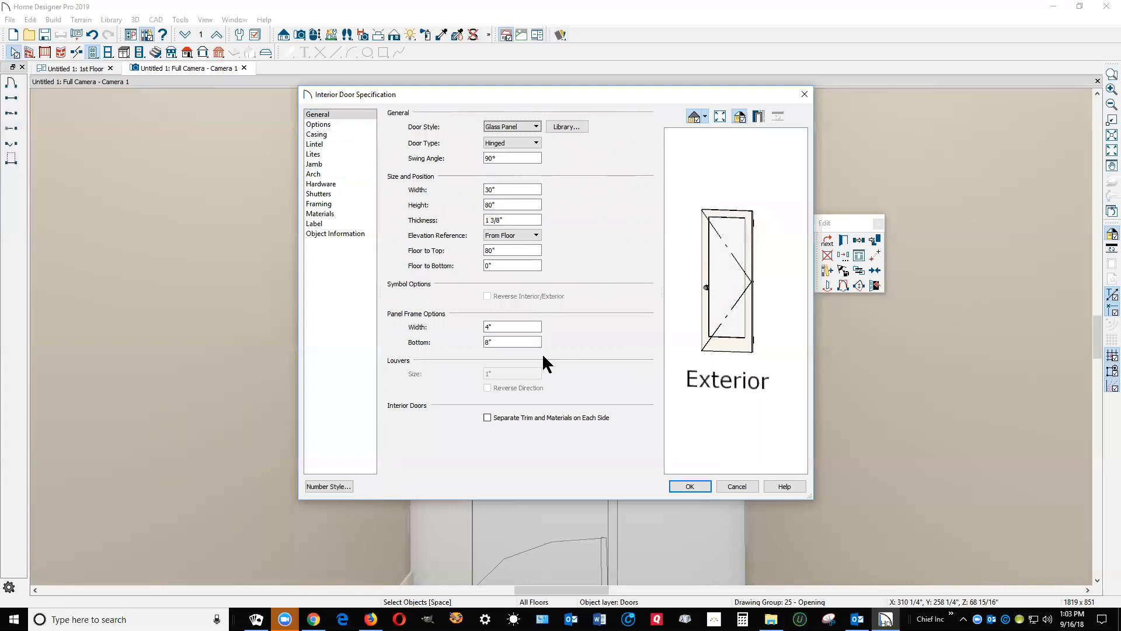
{"action": "left_click", "coordinate": [513, 343]}
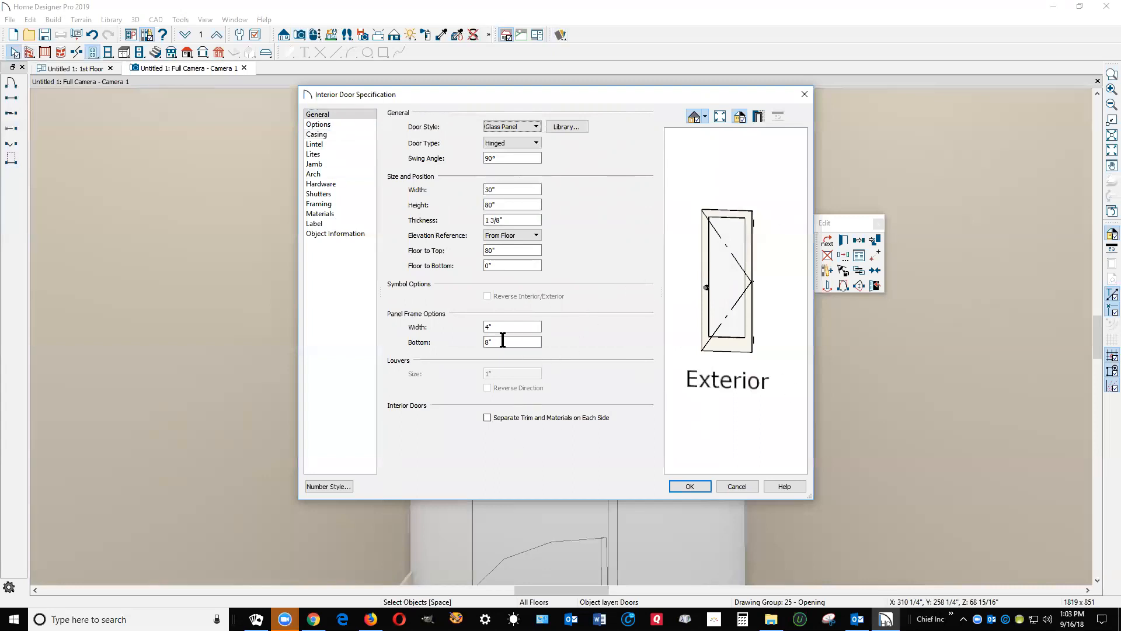
{"action": "mouse_move", "coordinate": [503, 357]}
{"action": "type", "text": "1"}
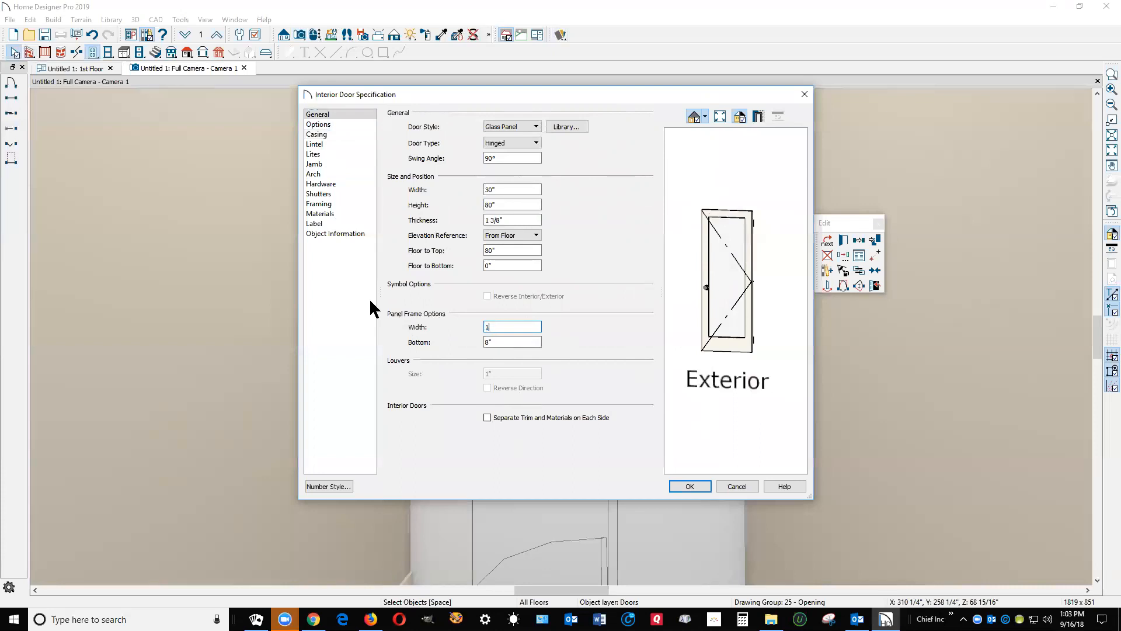
{"action": "type", "text": "/16\""}
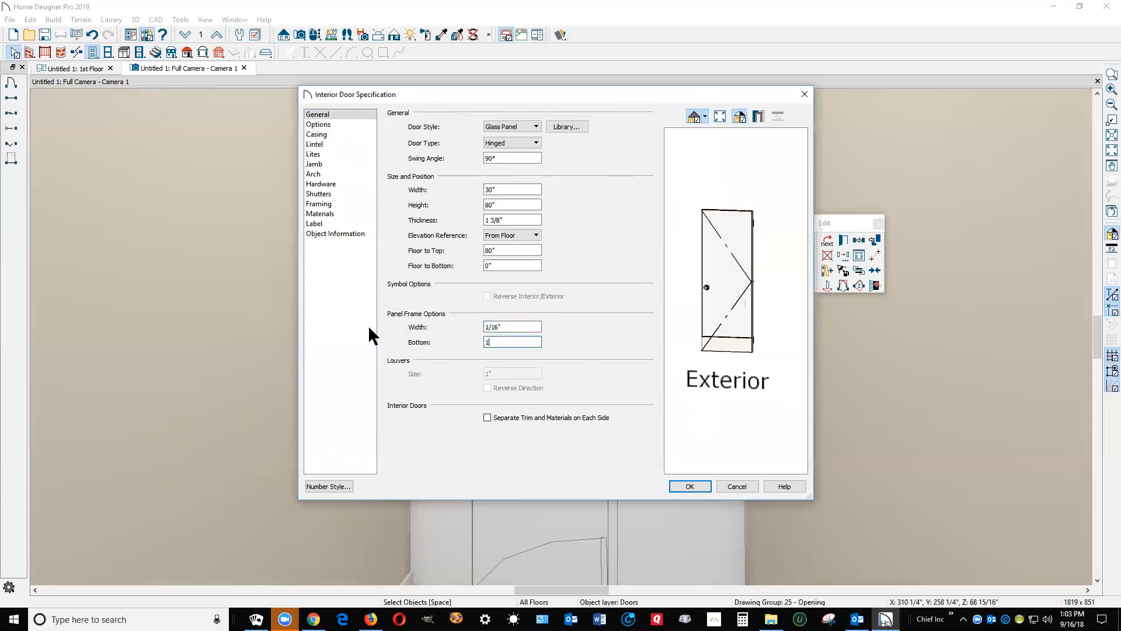
{"action": "type", "text": "/16\""}
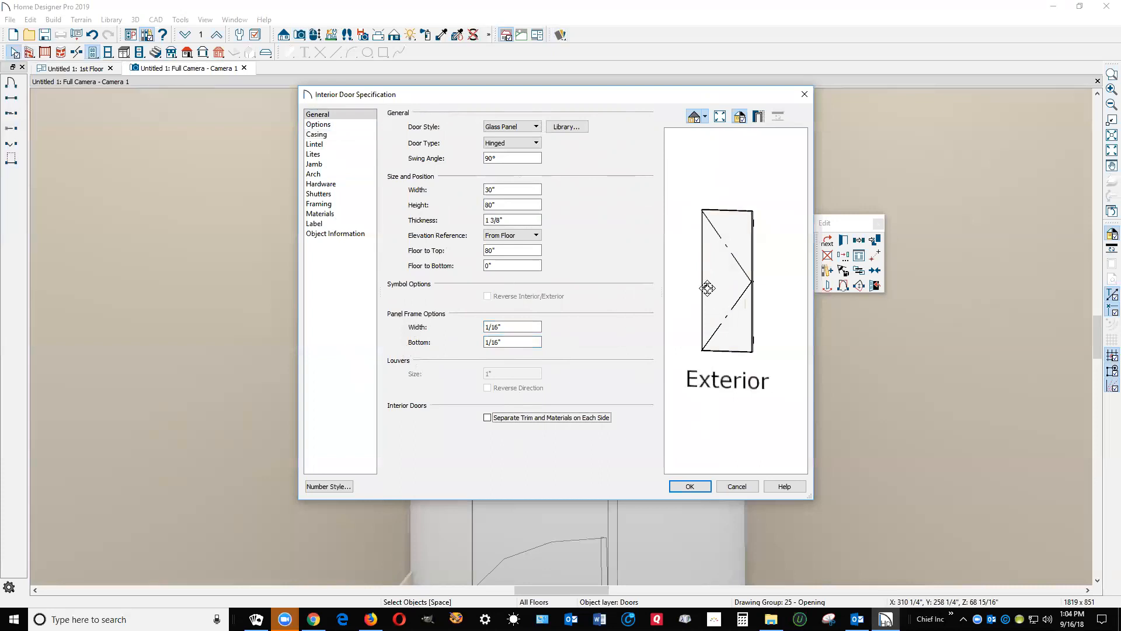
Set the Interior Handle to None and browse the library for the exterior handle
{"action": "left_click", "coordinate": [320, 184]}
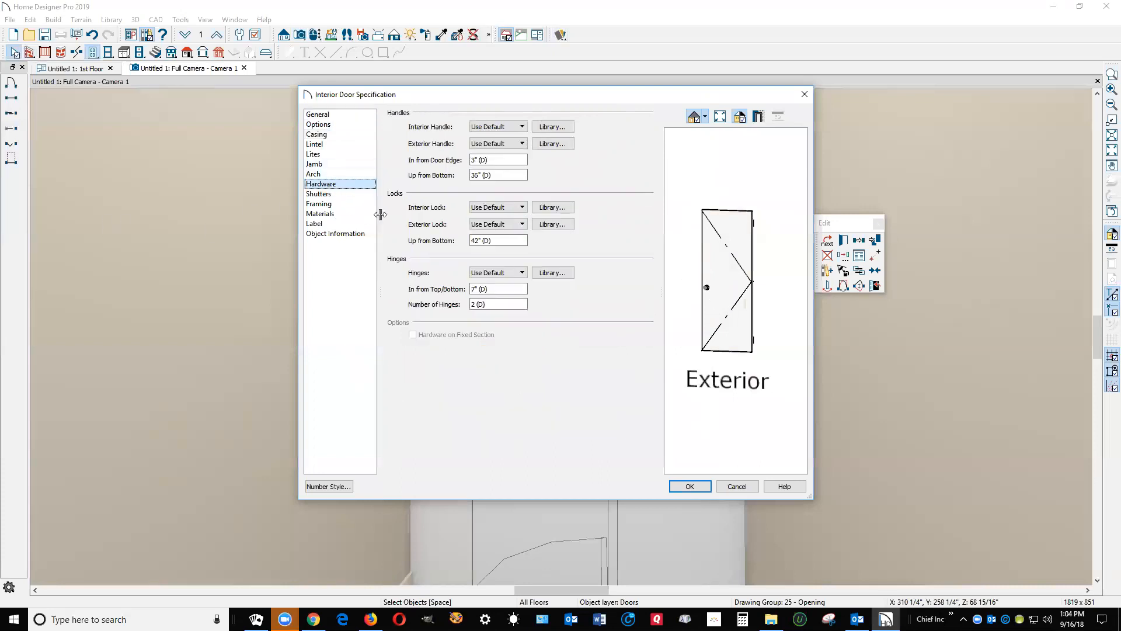
{"action": "mouse_move", "coordinate": [547, 159]}
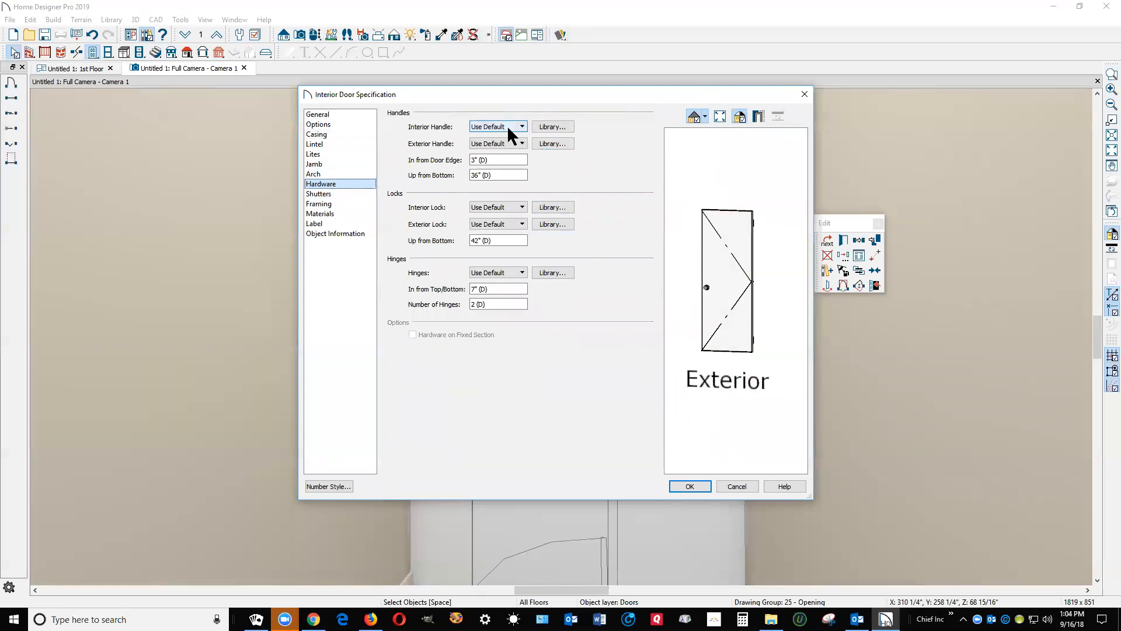
{"action": "left_click", "coordinate": [497, 127]}
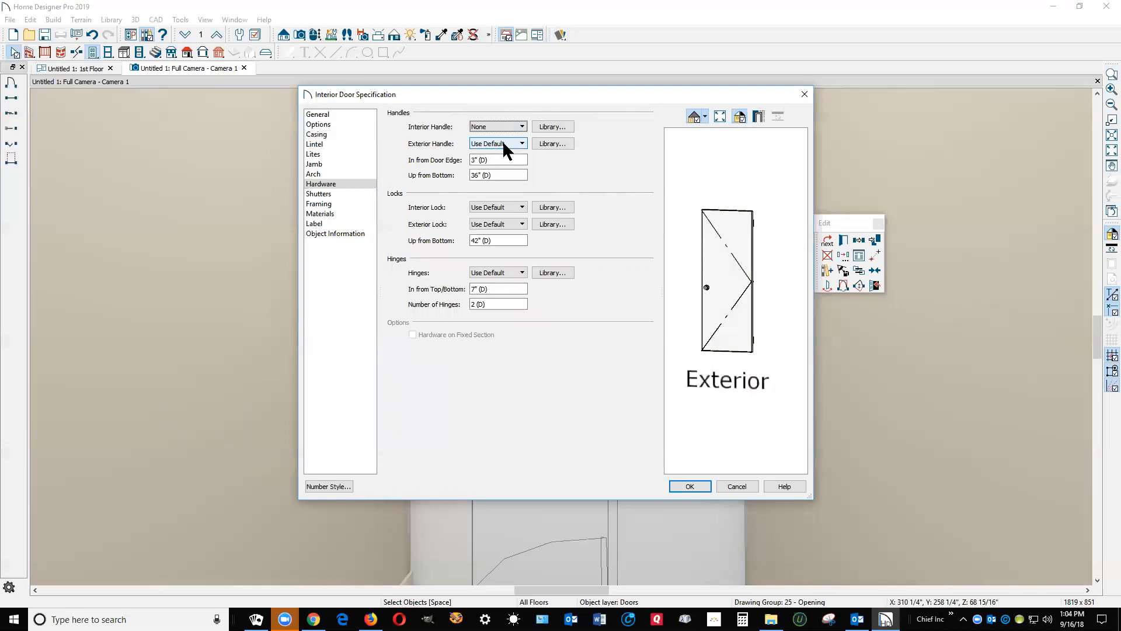
{"action": "left_click", "coordinate": [552, 142]}
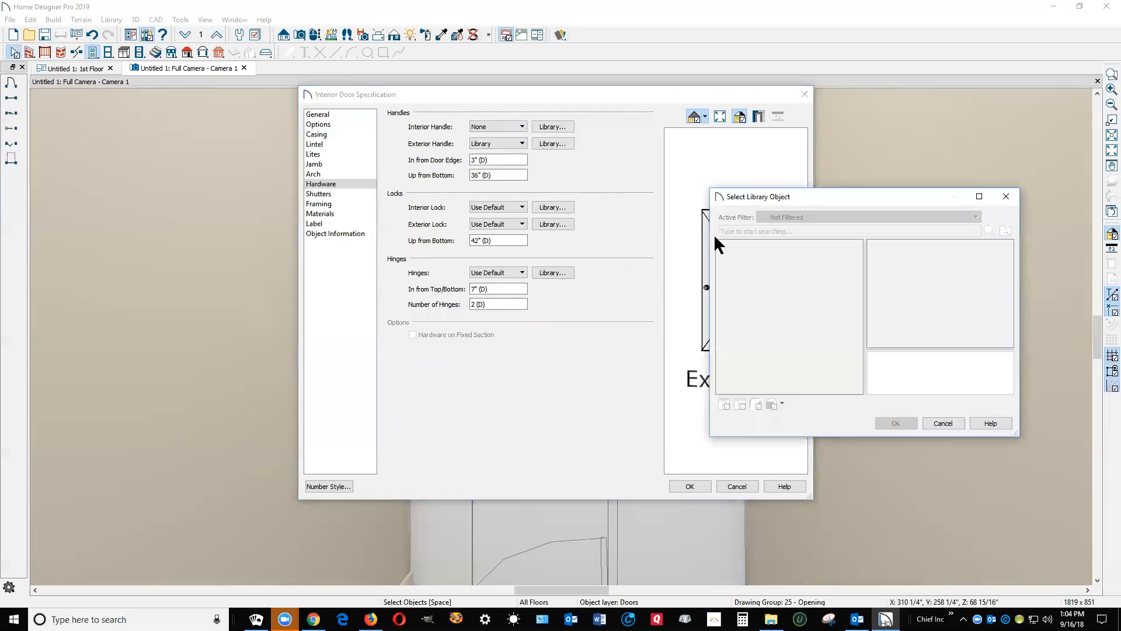
{"action": "left_click", "coordinate": [722, 246]}
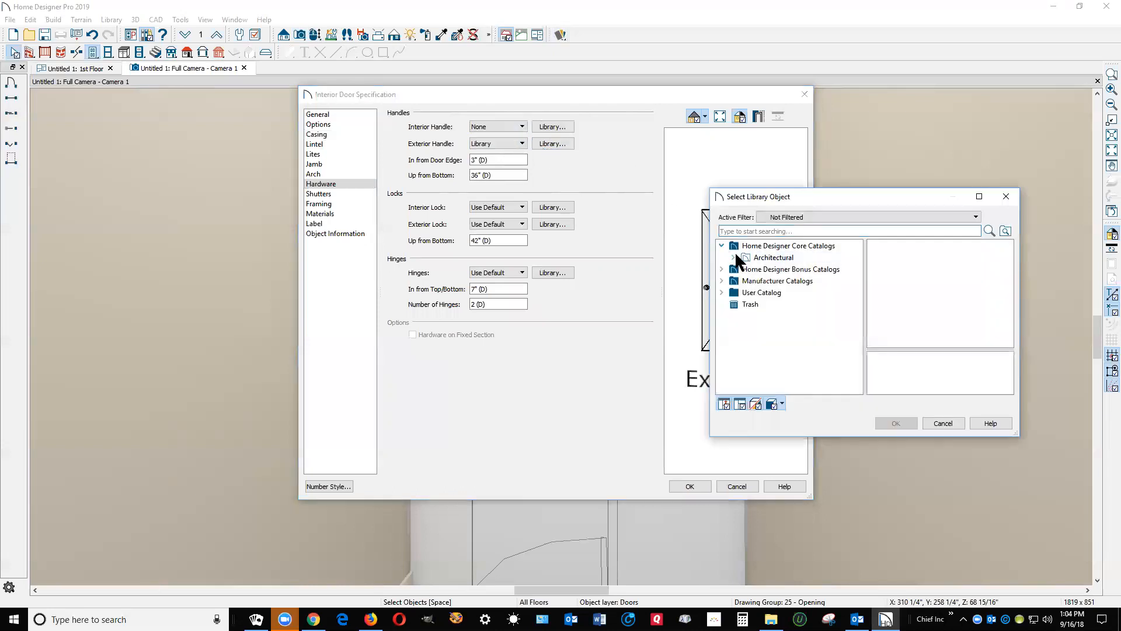
{"action": "left_click", "coordinate": [733, 257]}
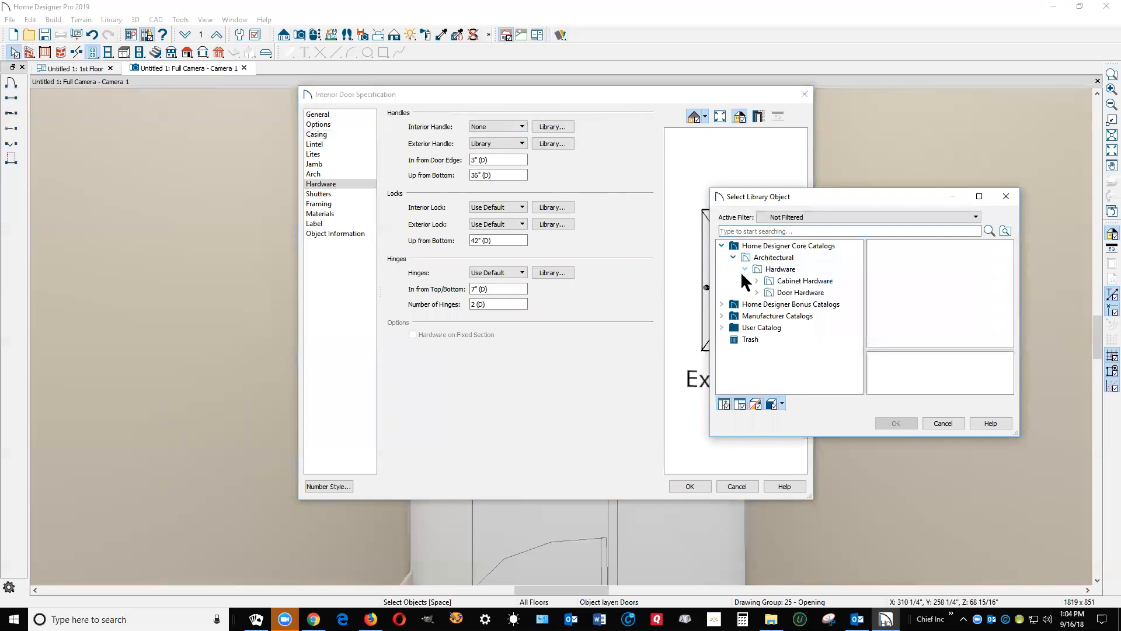
Choose the CP 14v pull from Cabinet Hardware > Pulls as the exterior handle and apply
{"action": "left_click", "coordinate": [755, 280]}
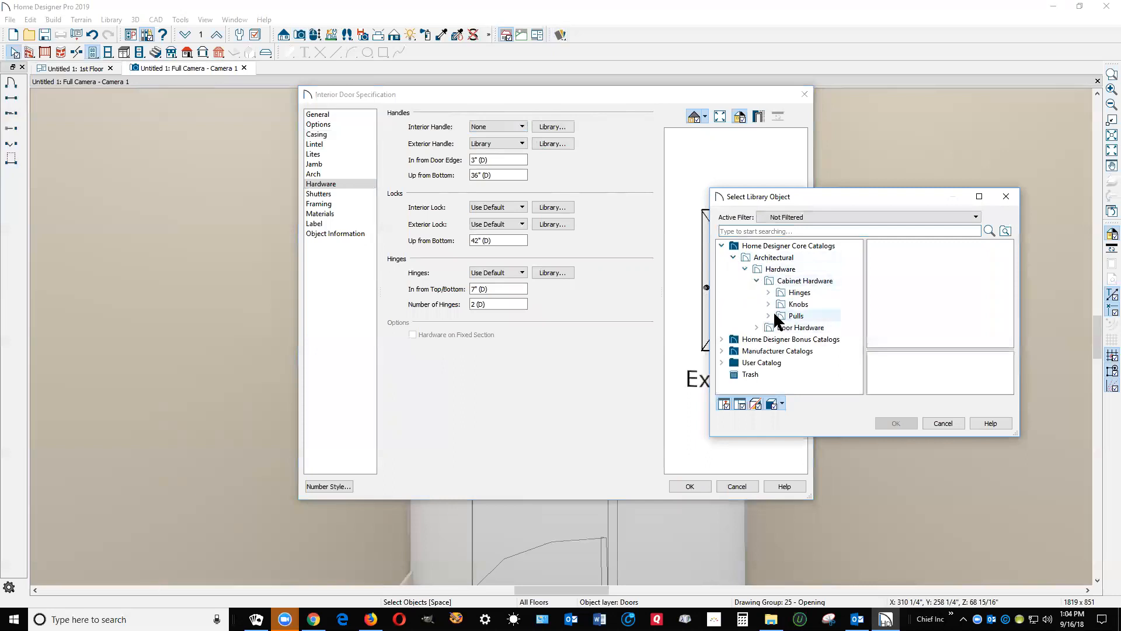
{"action": "left_click", "coordinate": [769, 315]}
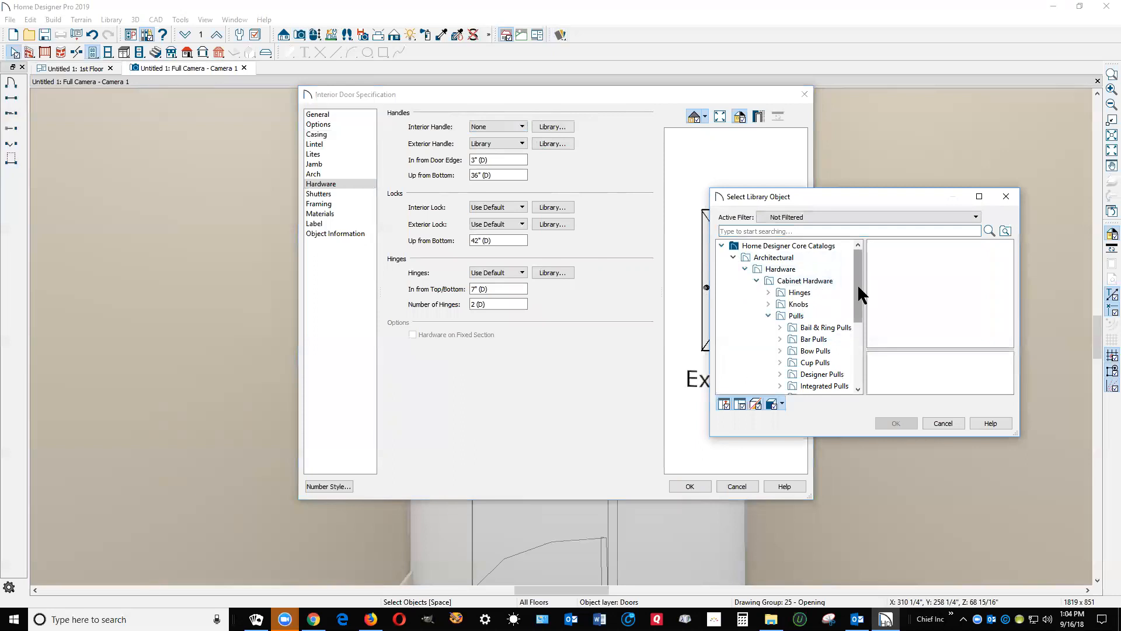
{"action": "scroll", "scroll_direction": "down", "scroll_amount": 3}
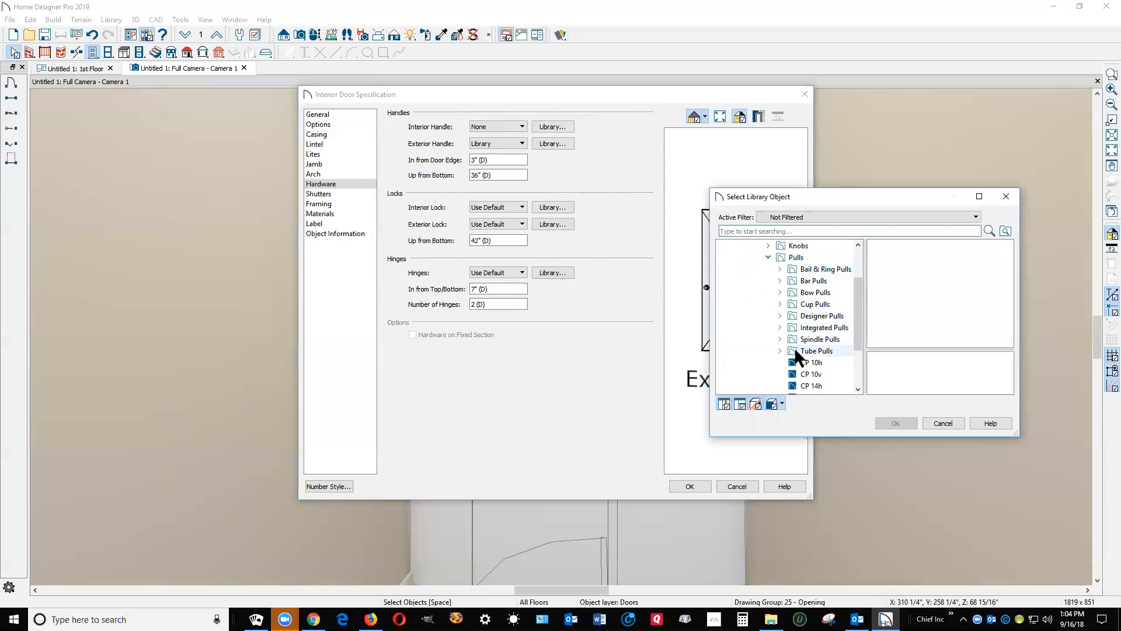
{"action": "left_click", "coordinate": [796, 257]}
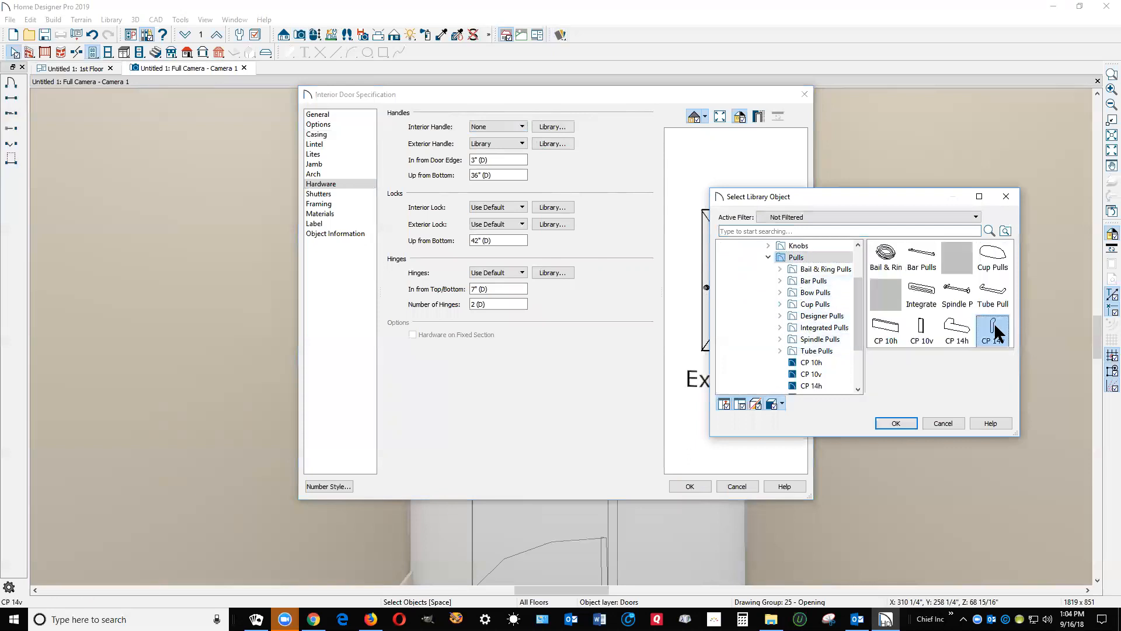
{"action": "left_click", "coordinate": [896, 422]}
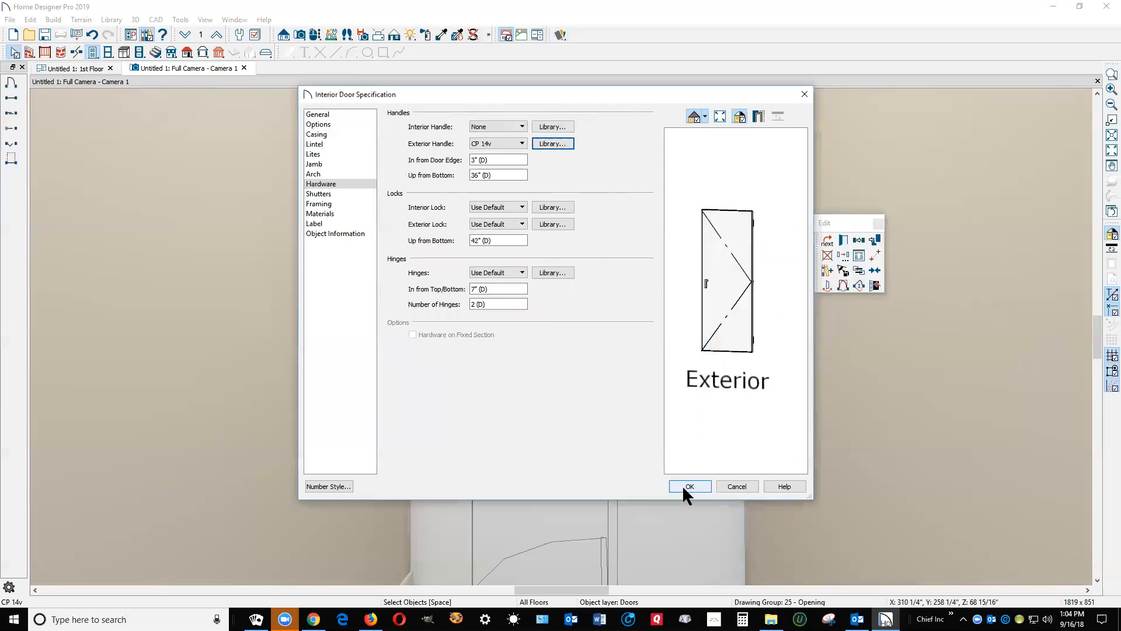
{"action": "left_click", "coordinate": [689, 486]}
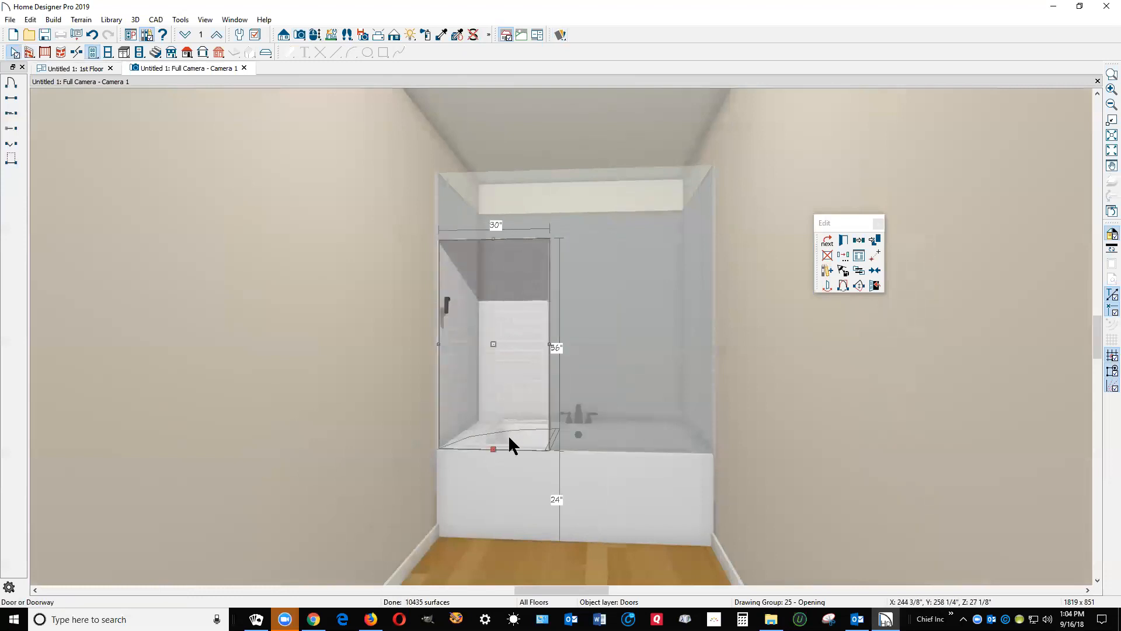
{"action": "mouse_move", "coordinate": [859, 270]}
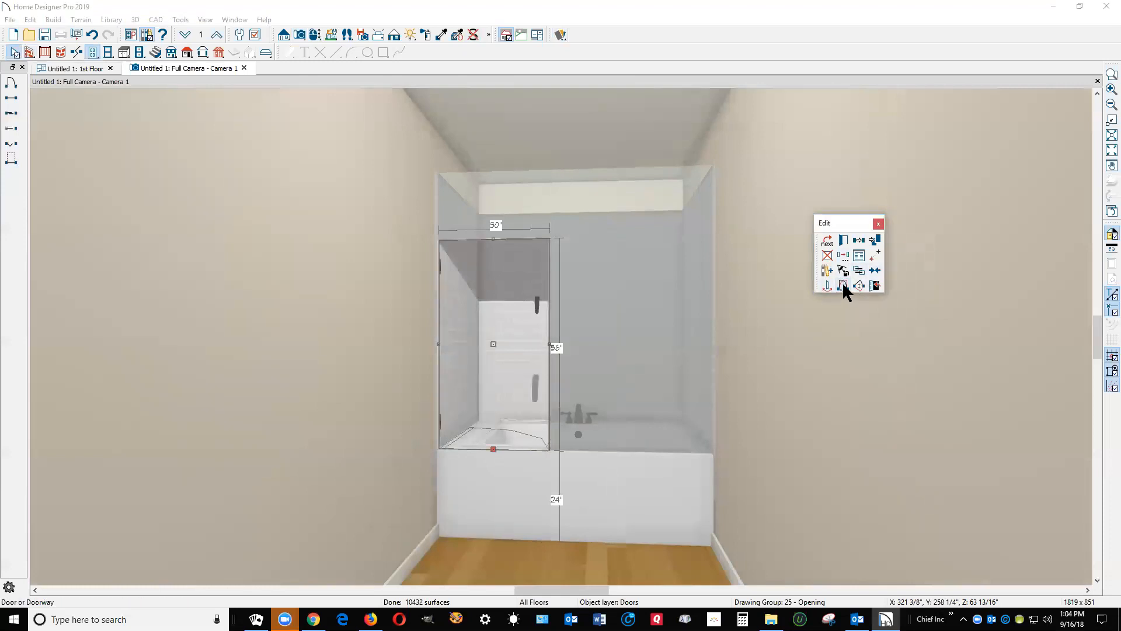
{"action": "mouse_move", "coordinate": [434, 279]}
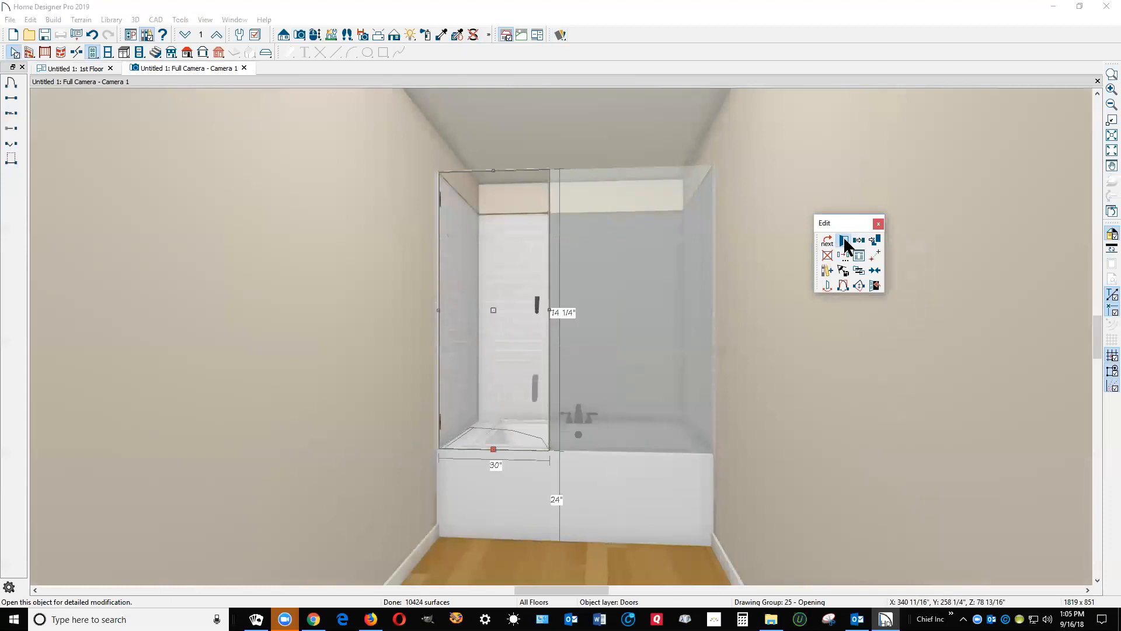
Bring up the taller door's Materials panel listing its surfaces and CP 14v handle
{"action": "left_click", "coordinate": [845, 241]}
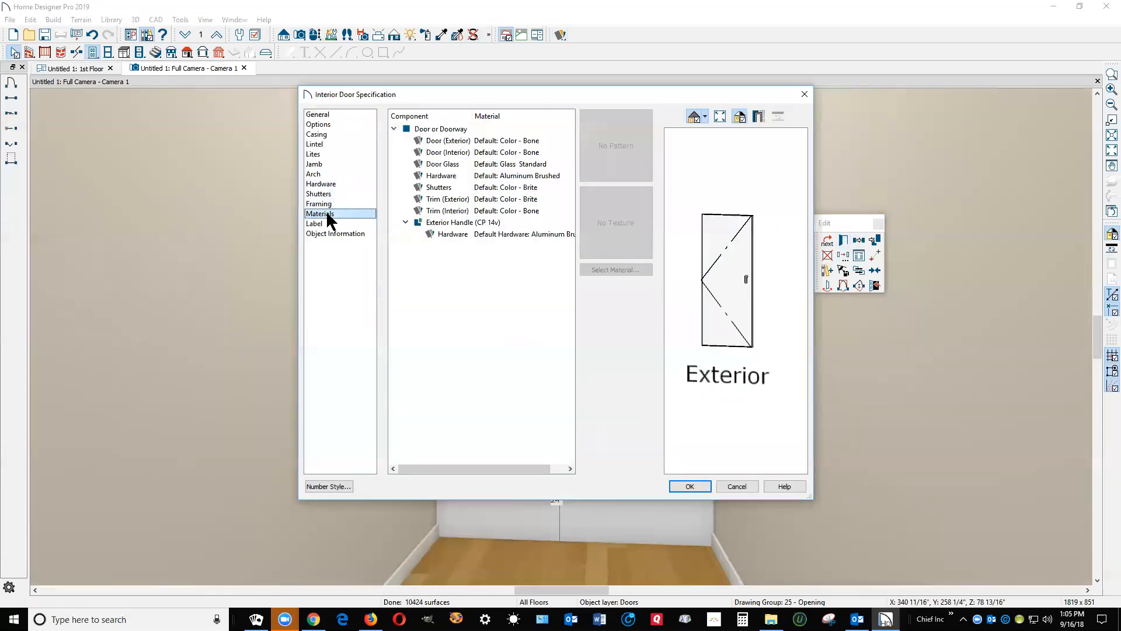
{"action": "mouse_move", "coordinate": [431, 274]}
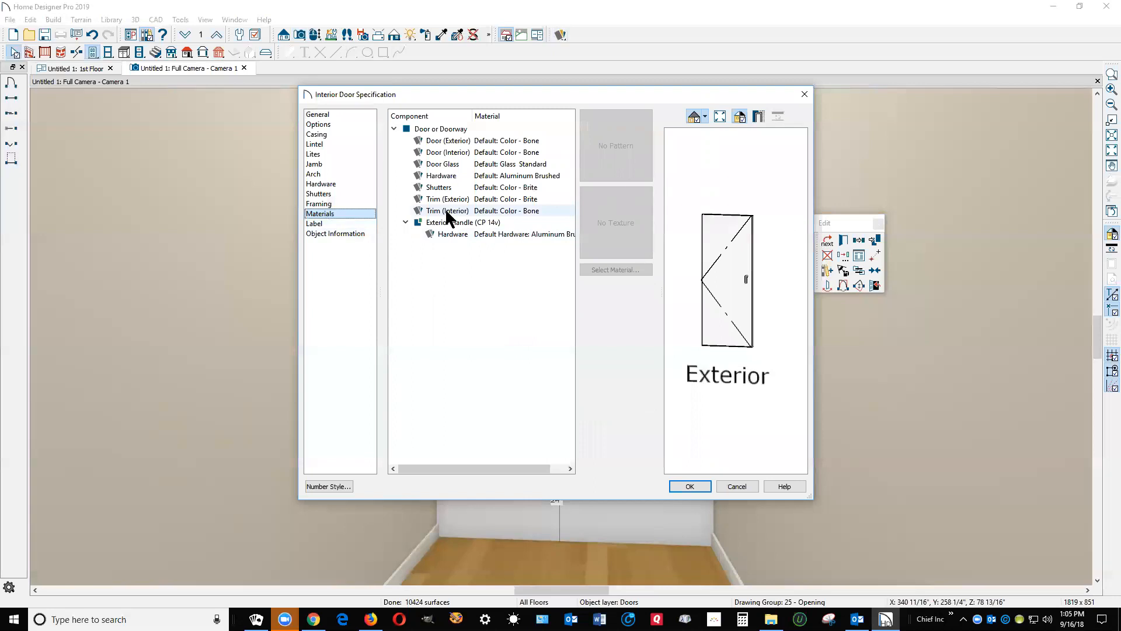
Multi-select the door's interior and exterior faces and trim for a new material
{"action": "left_click", "coordinate": [448, 199]}
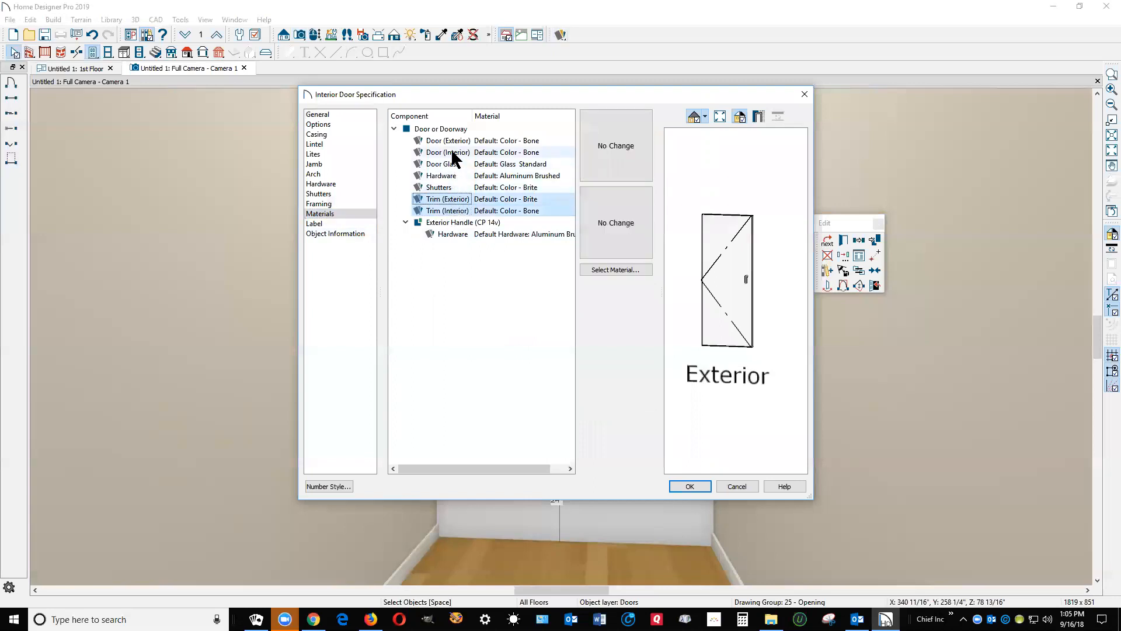
{"action": "left_click", "coordinate": [447, 151]}
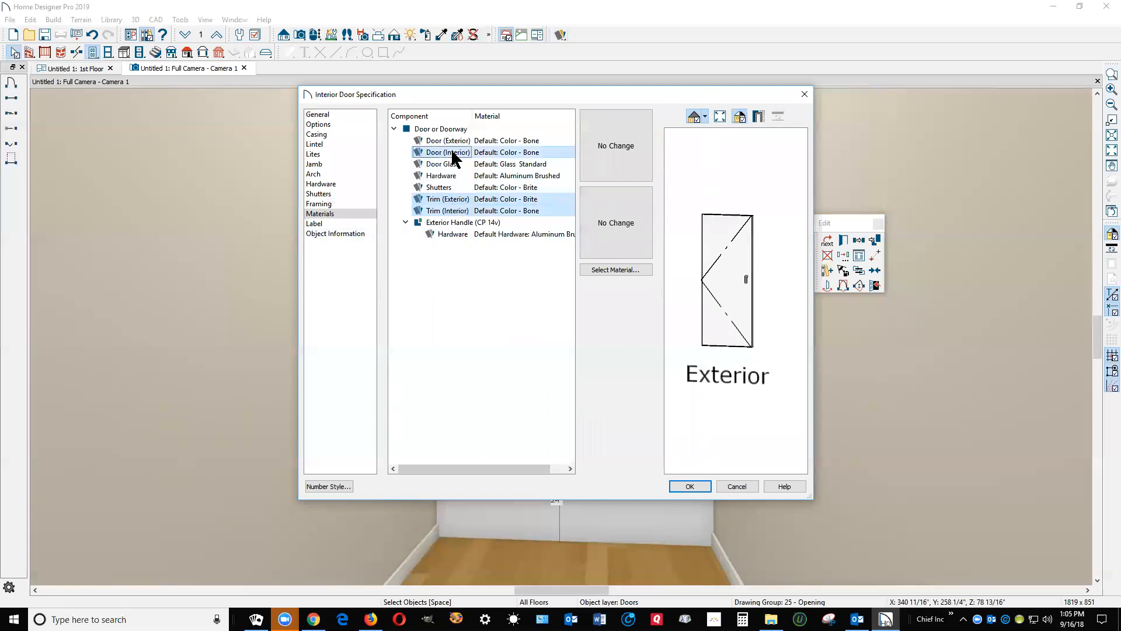
{"action": "left_click", "coordinate": [448, 140]}
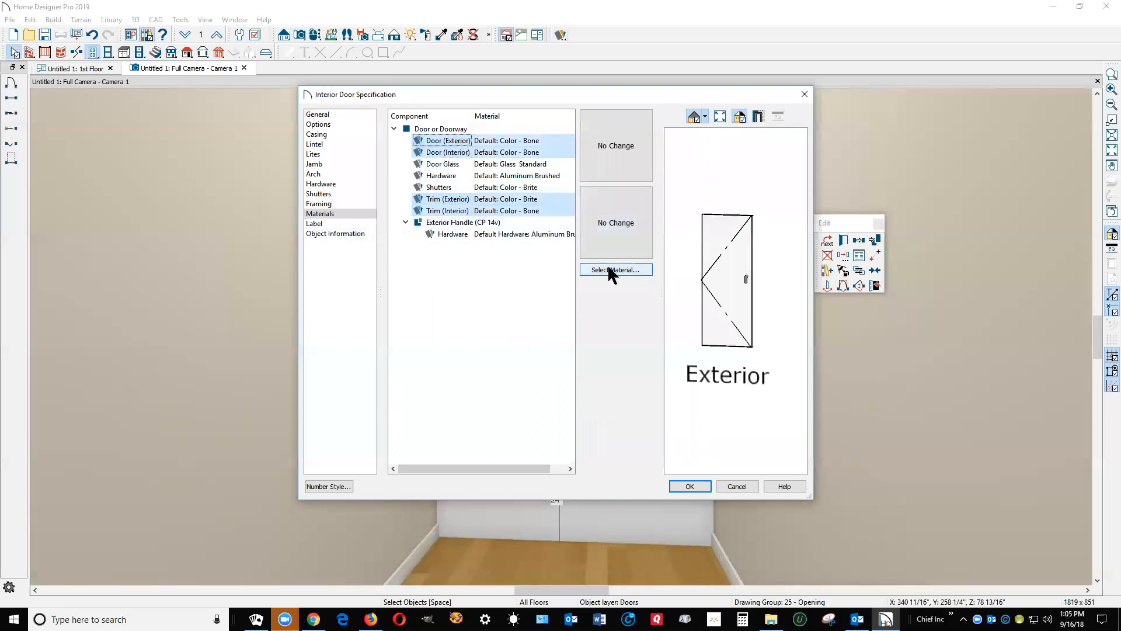
{"action": "mouse_move", "coordinate": [491, 223]}
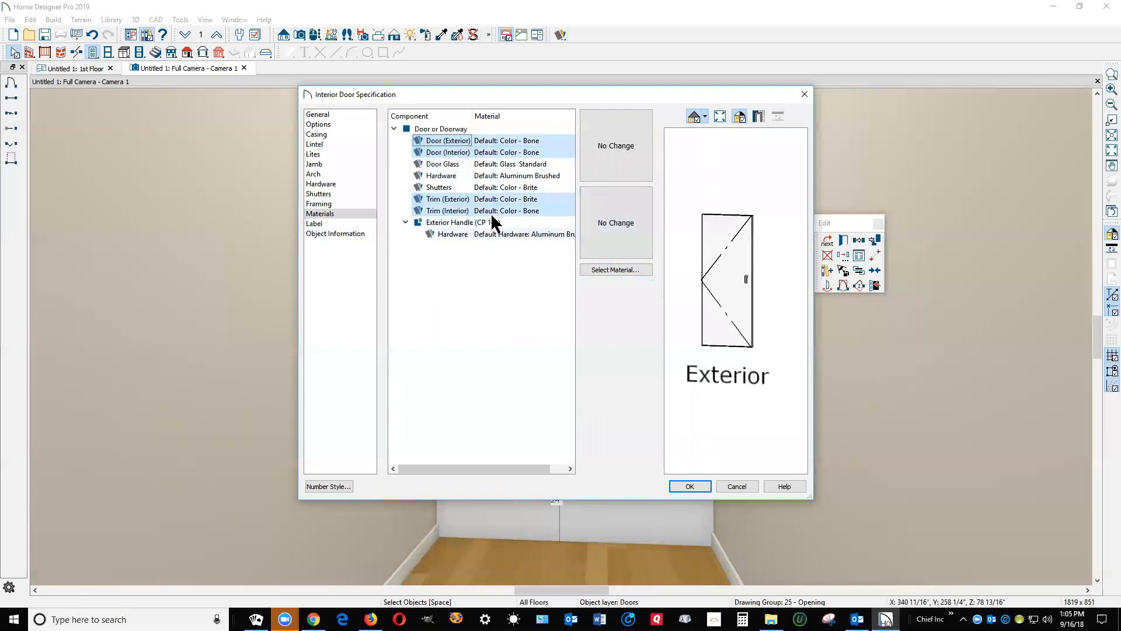
{"action": "mouse_move", "coordinate": [546, 167]}
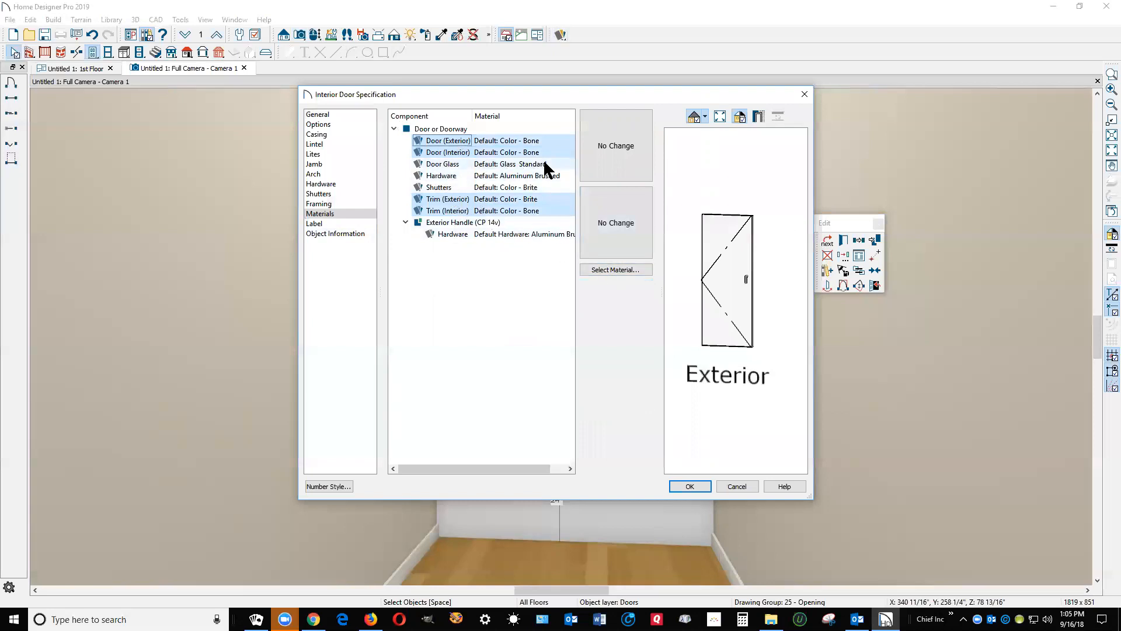
{"action": "left_click", "coordinate": [615, 270]}
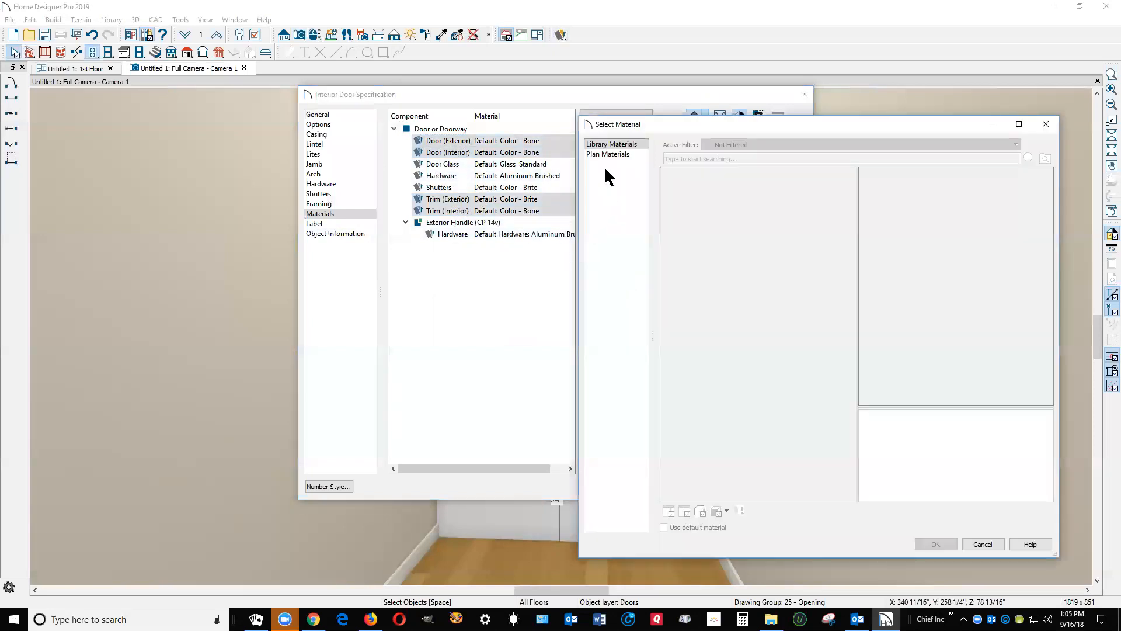
Assign Glass Standard from Plan Materials to the selected parts and inspect Door Glass
{"action": "left_click", "coordinate": [607, 154]}
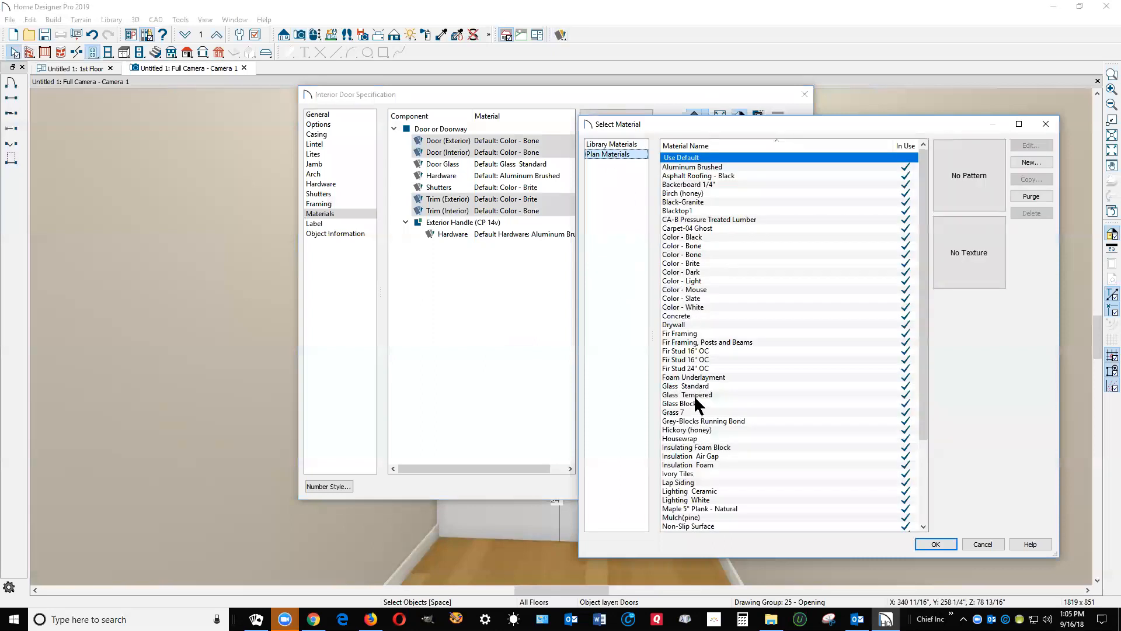
{"action": "left_click", "coordinate": [685, 385]}
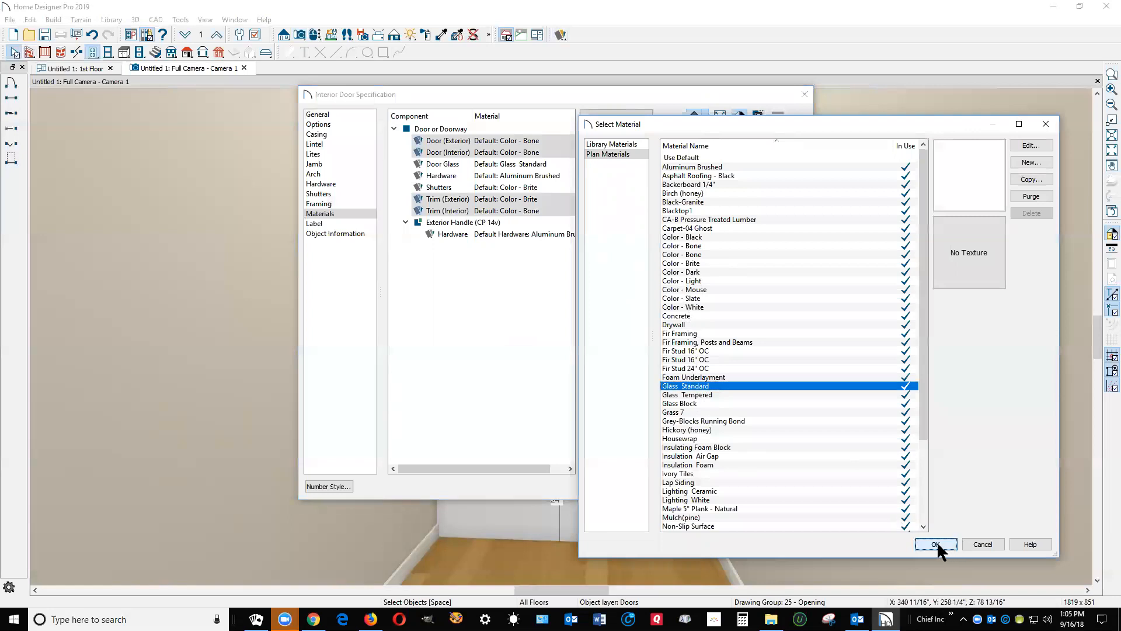
{"action": "left_click", "coordinate": [935, 544]}
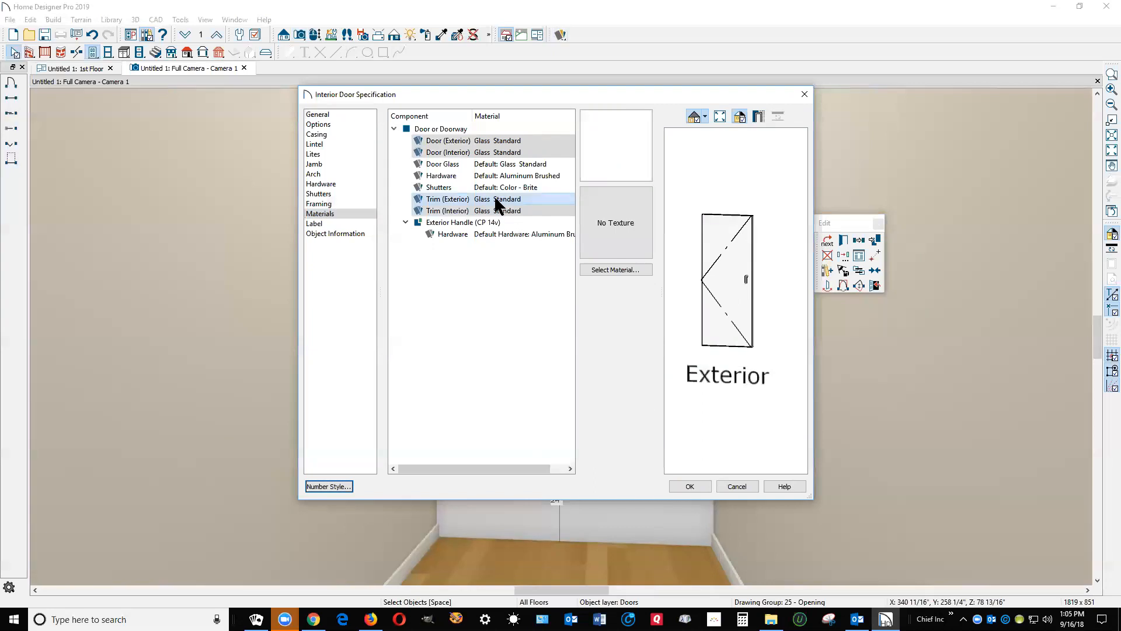
{"action": "left_click", "coordinate": [442, 163]}
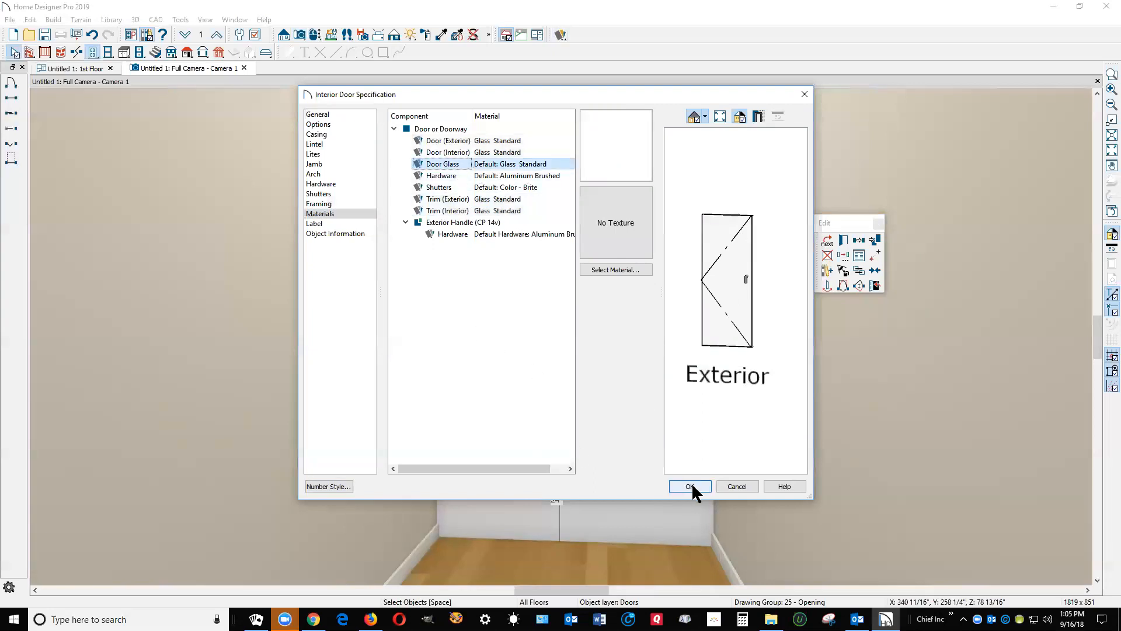
Apply the glass materials to view the all-glass door in 3D, then reopen its specification
{"action": "left_click", "coordinate": [689, 486]}
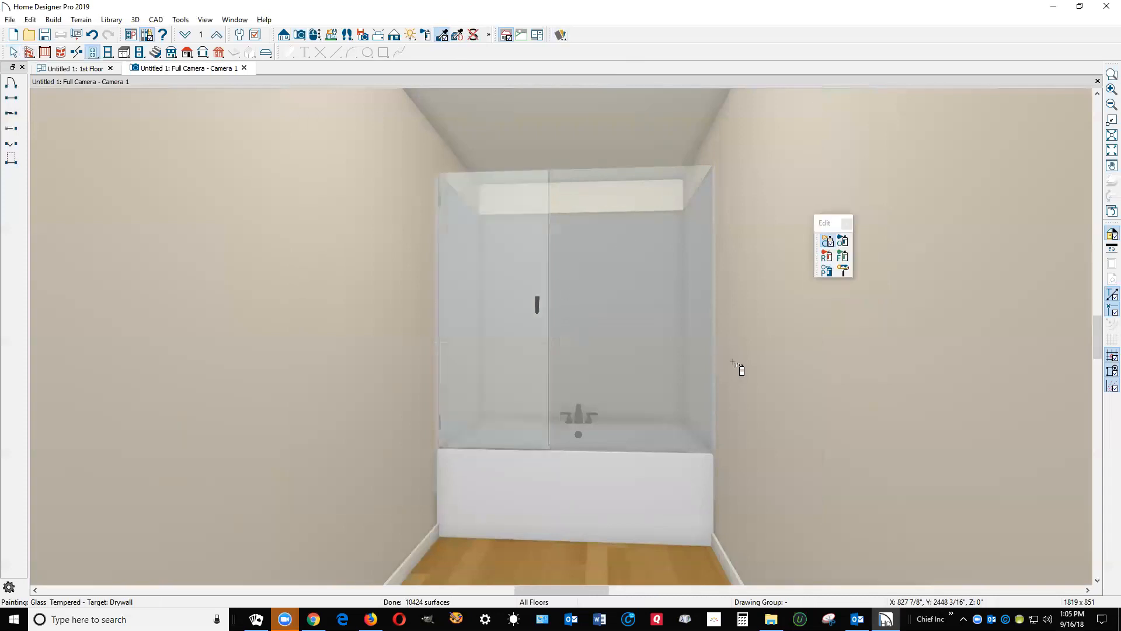
{"action": "left_click", "coordinate": [640, 412]}
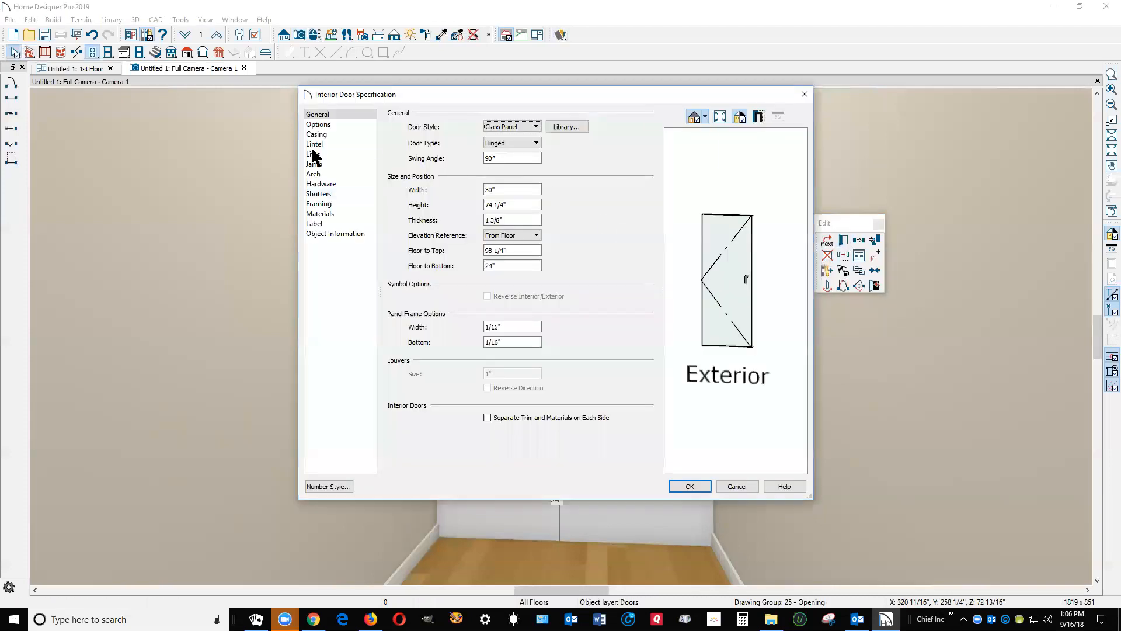
Show the glass shower door open in 3D with a 45° swing angle and confirm
{"action": "left_click", "coordinate": [318, 123]}
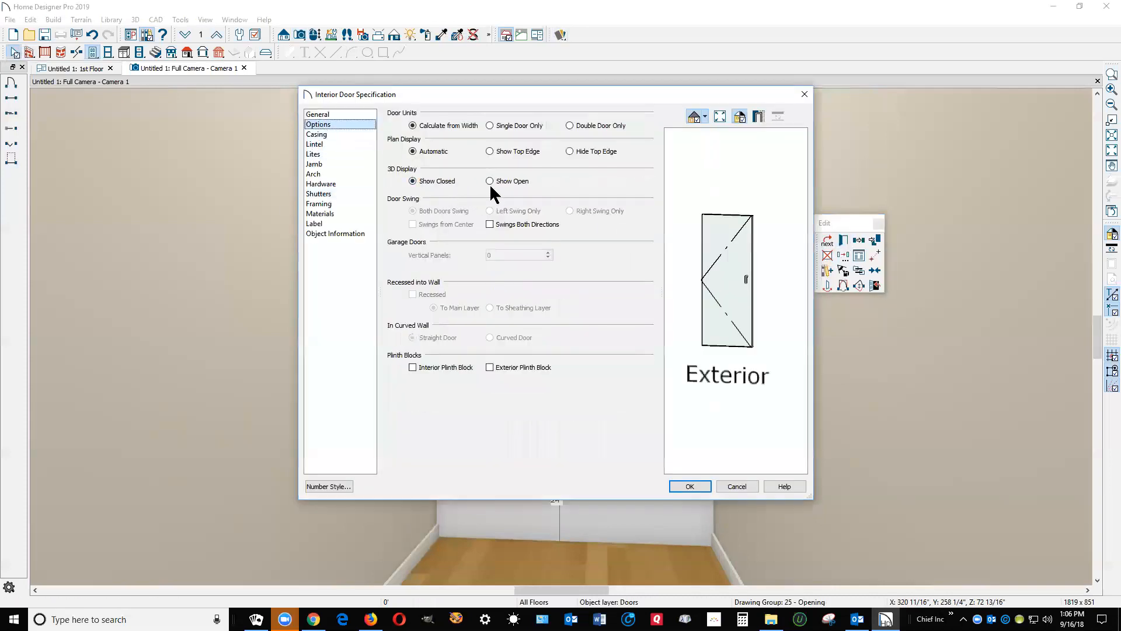
{"action": "left_click", "coordinate": [489, 181]}
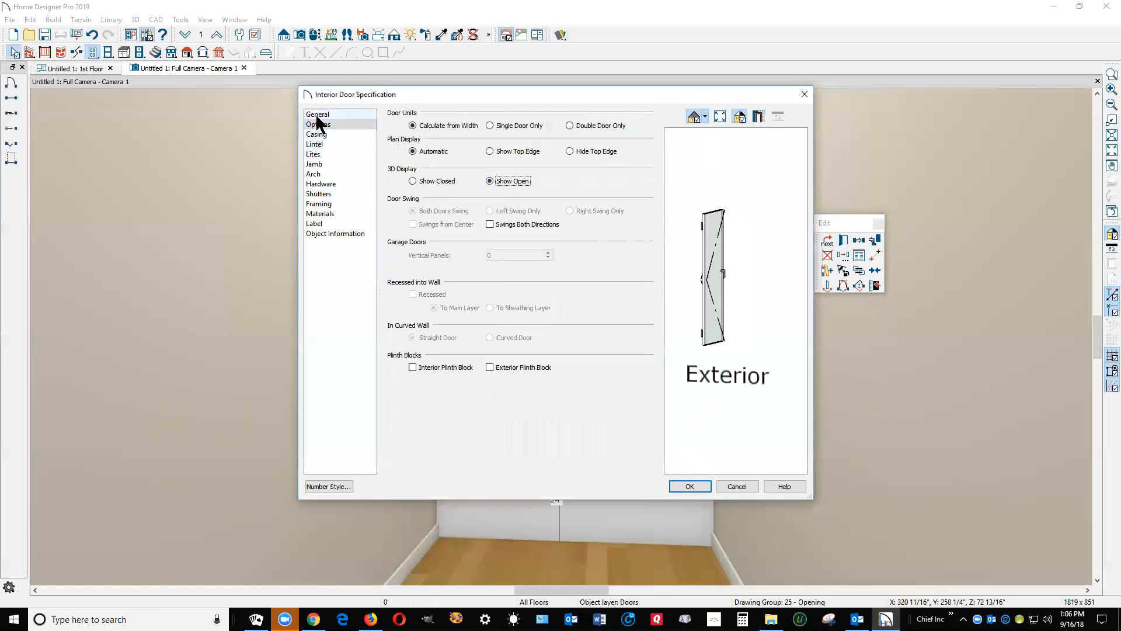
{"action": "left_click", "coordinate": [317, 114]}
{"action": "type", "text": "45"}
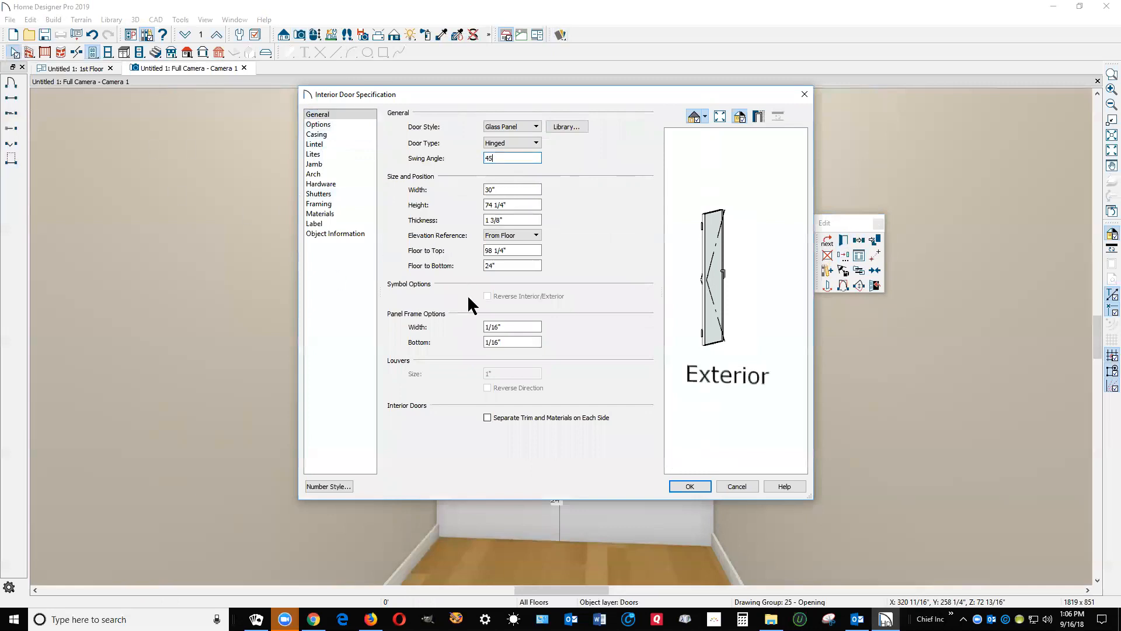
{"action": "left_click", "coordinate": [689, 486]}
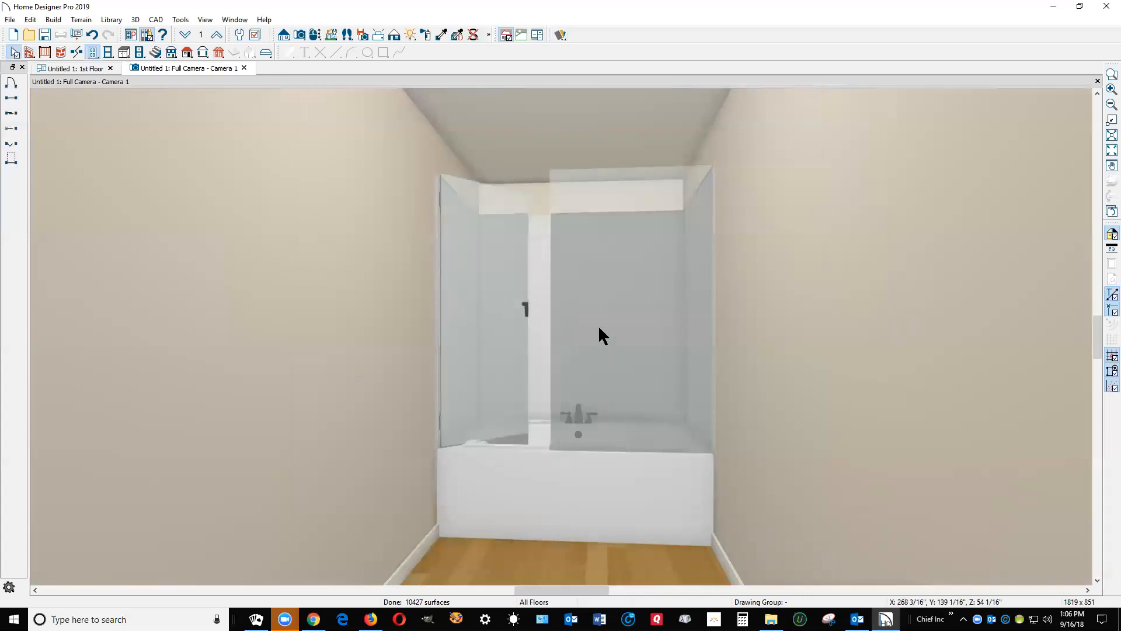
{"action": "mouse_move", "coordinate": [586, 313]}
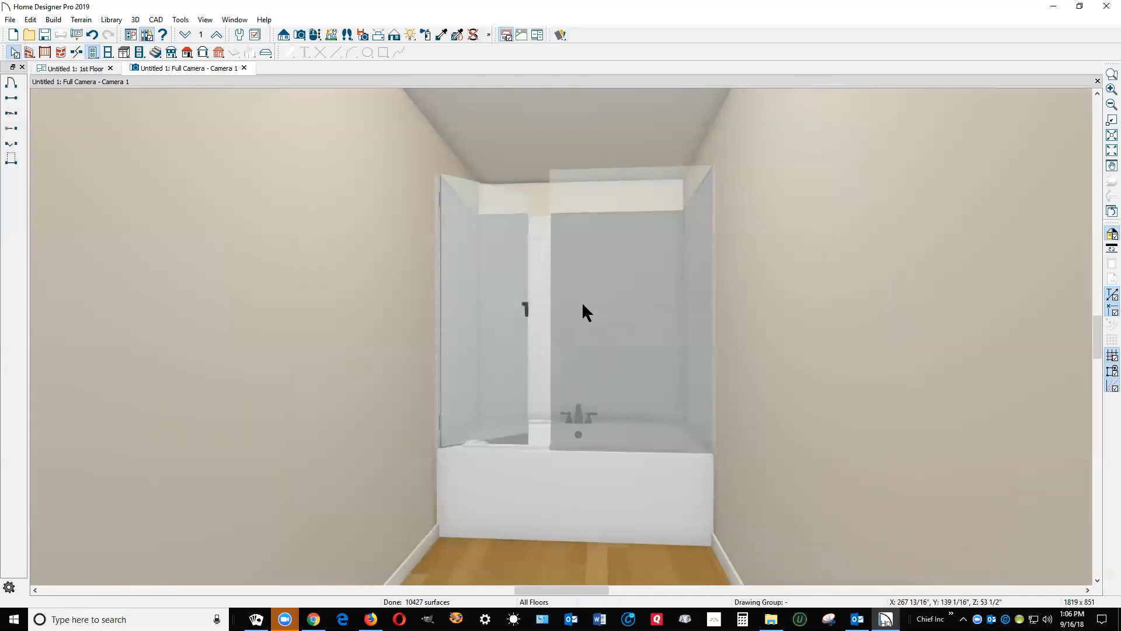
{"action": "mouse_move", "coordinate": [617, 236]}
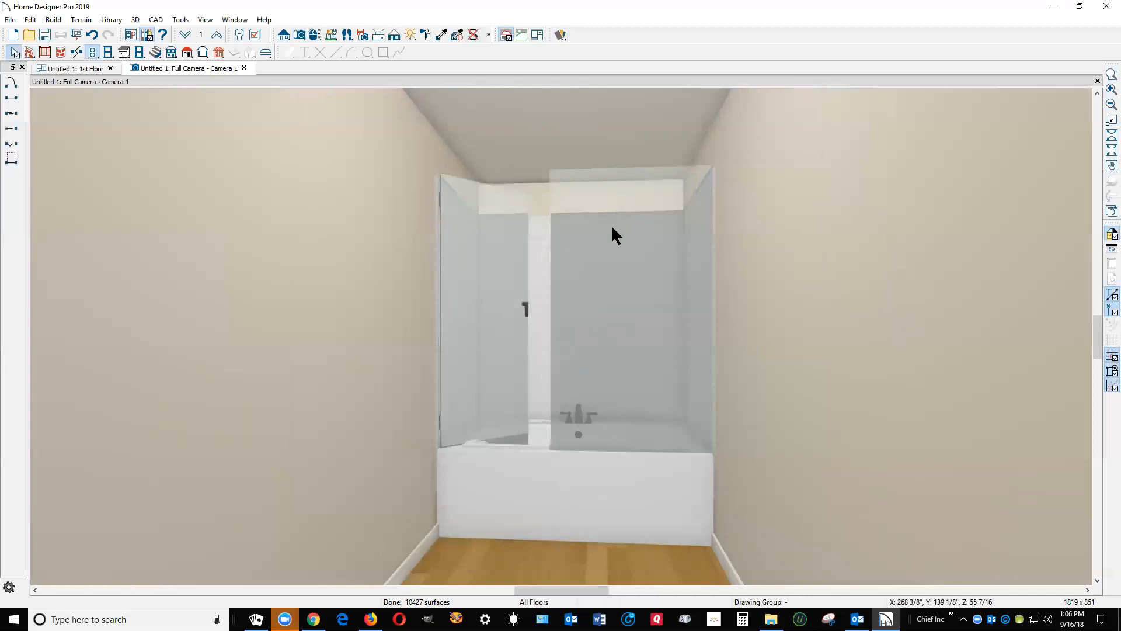
{"action": "mouse_move", "coordinate": [607, 291]}
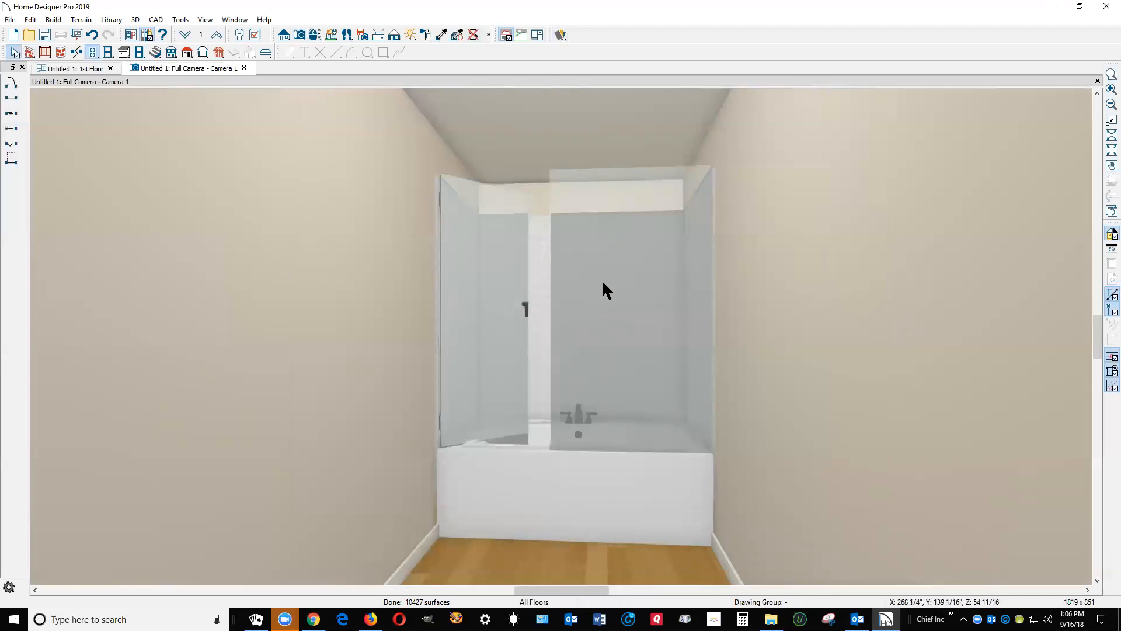
{"action": "mouse_move", "coordinate": [579, 337]}
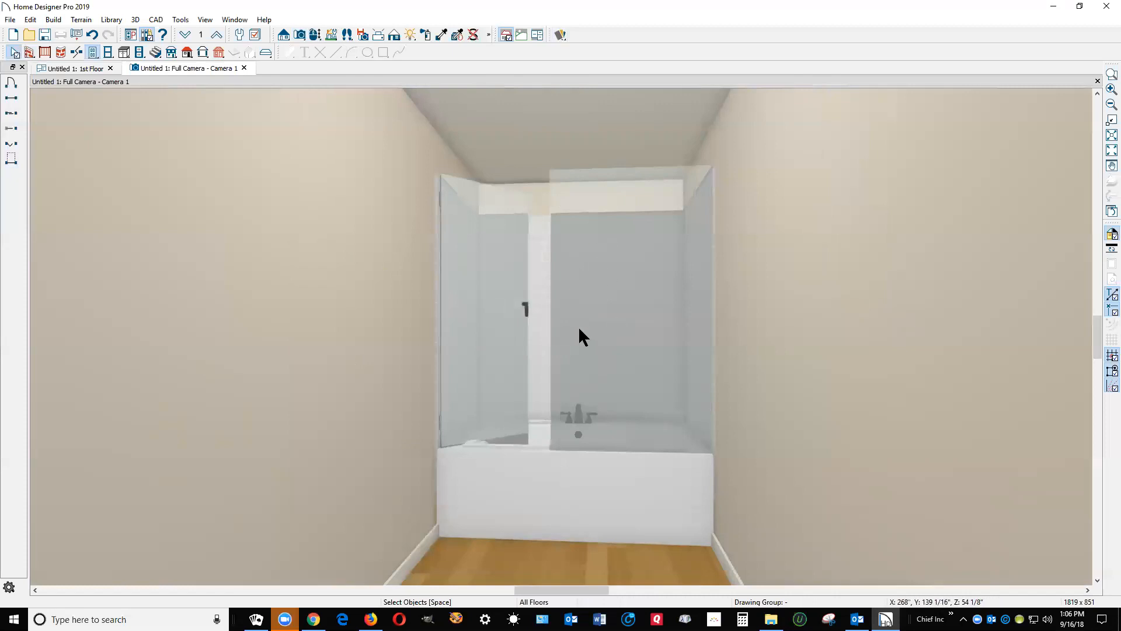
{"action": "mouse_move", "coordinate": [996, 539]}
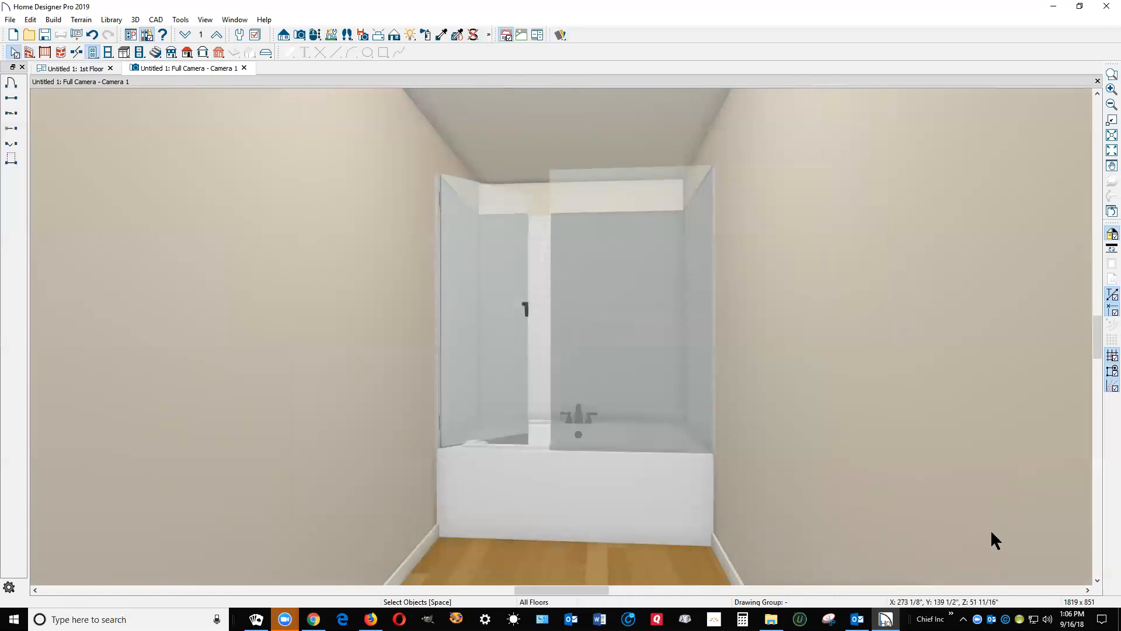